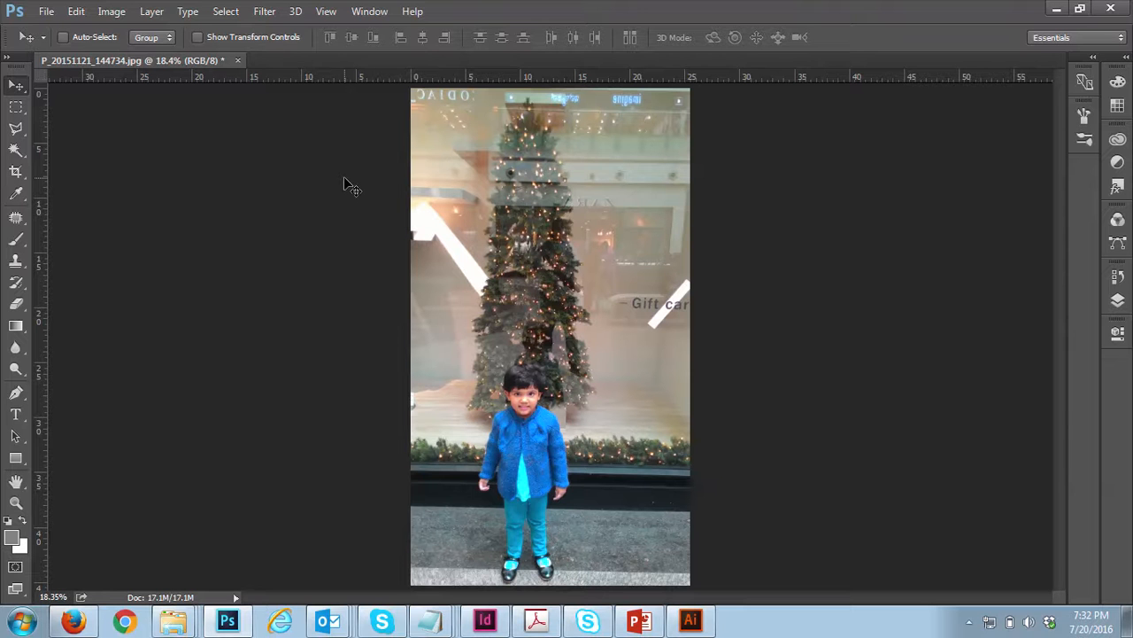
pyautogui.moveTo(268, 298)
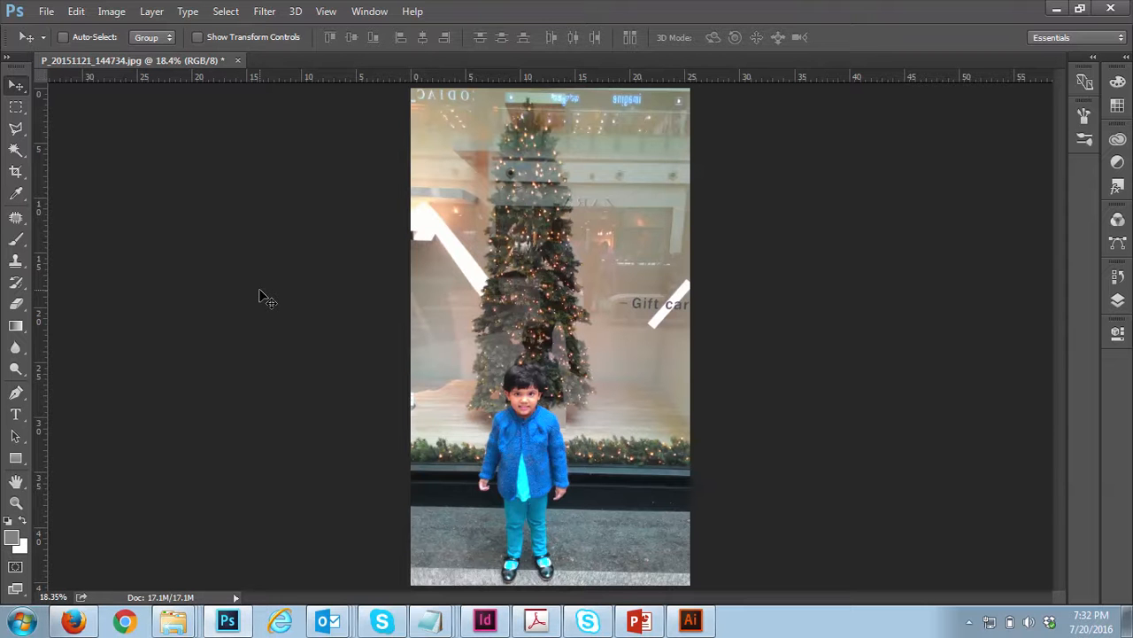
pyautogui.moveTo(609, 416)
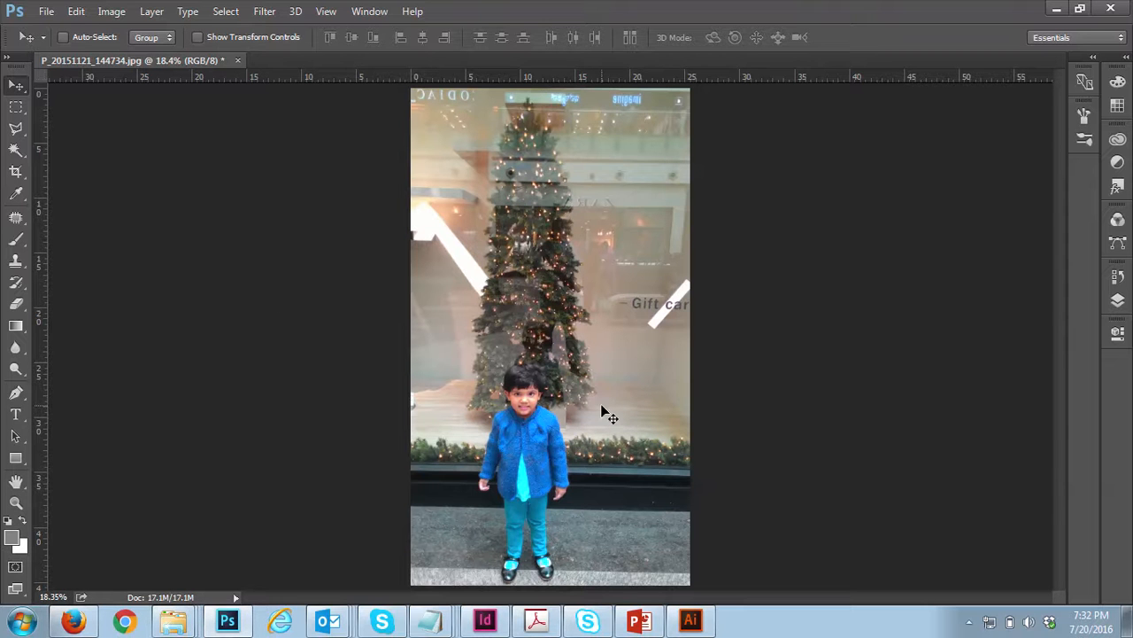
pyautogui.moveTo(67, 202)
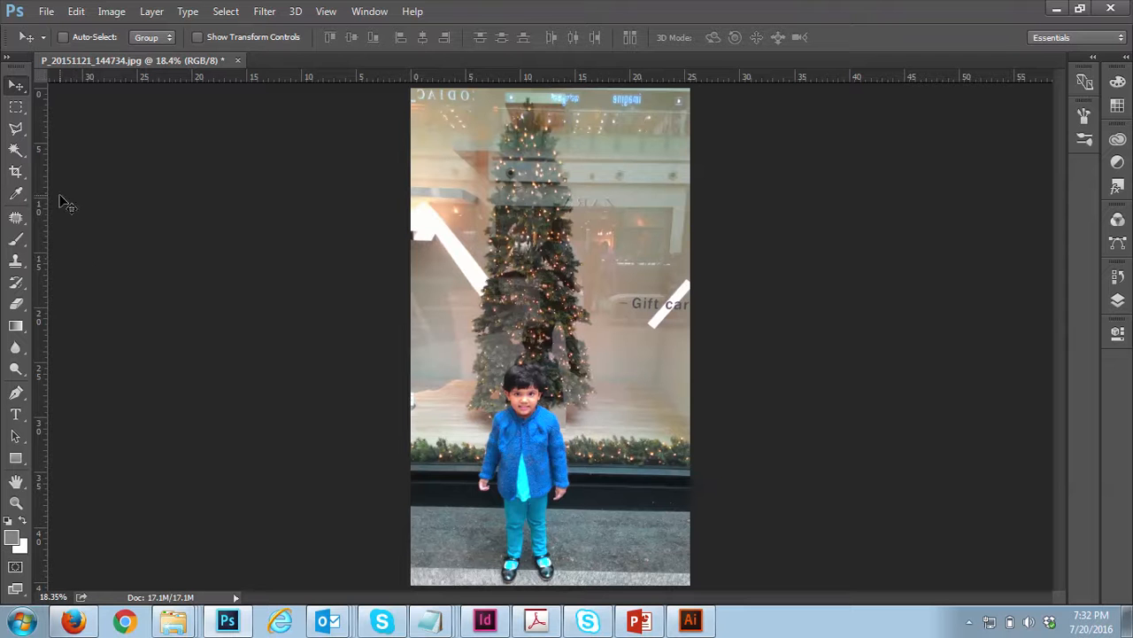
pyautogui.moveTo(15, 170)
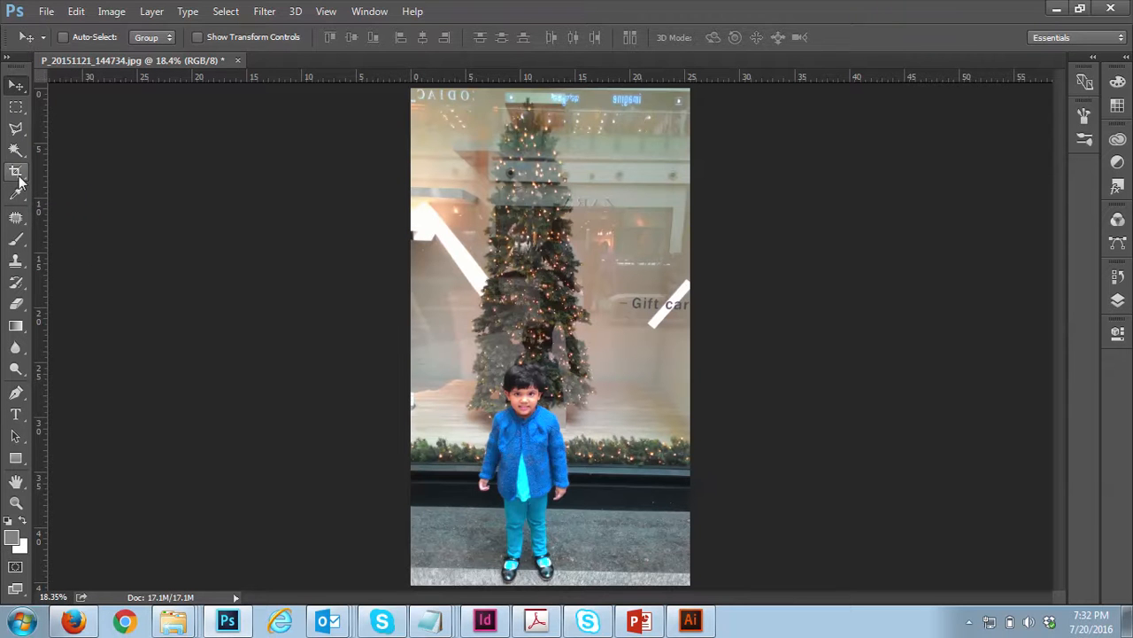
# Crop the photo to a 1.3 × 1.8 ratio head-and-shoulders portrait of the child.
pyautogui.click(16, 170)
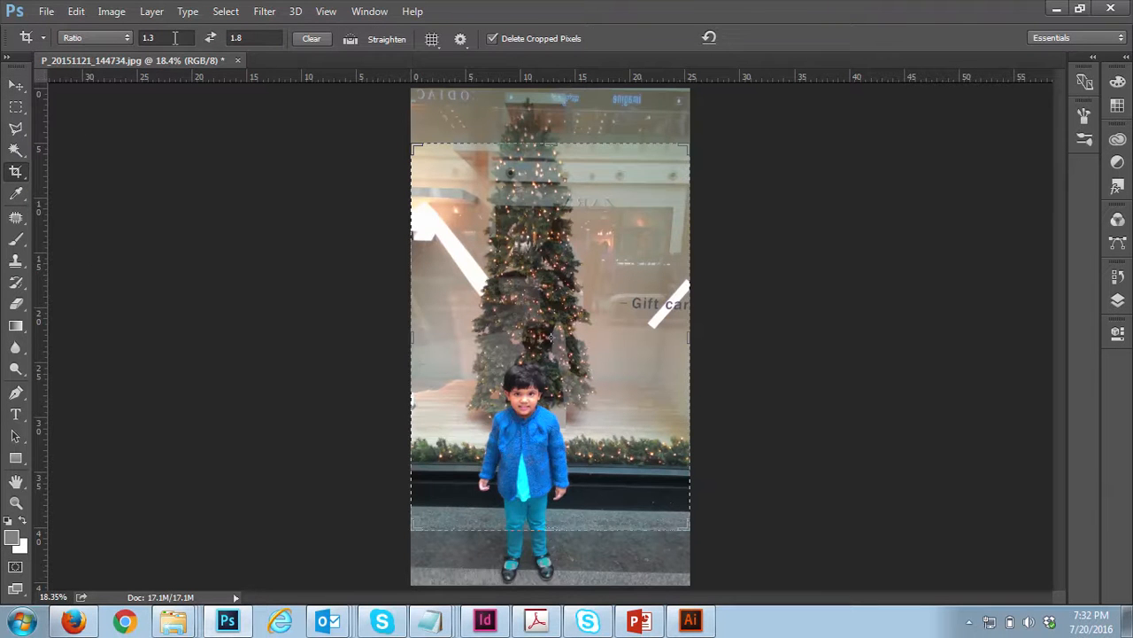
pyautogui.click(255, 37)
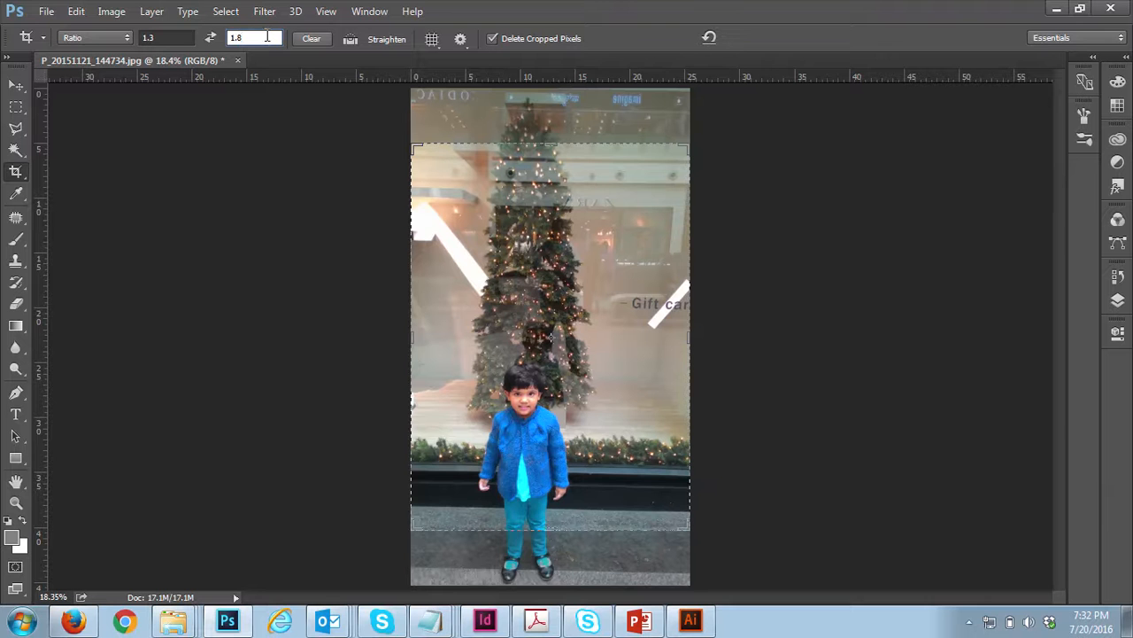
pyautogui.click(93, 37)
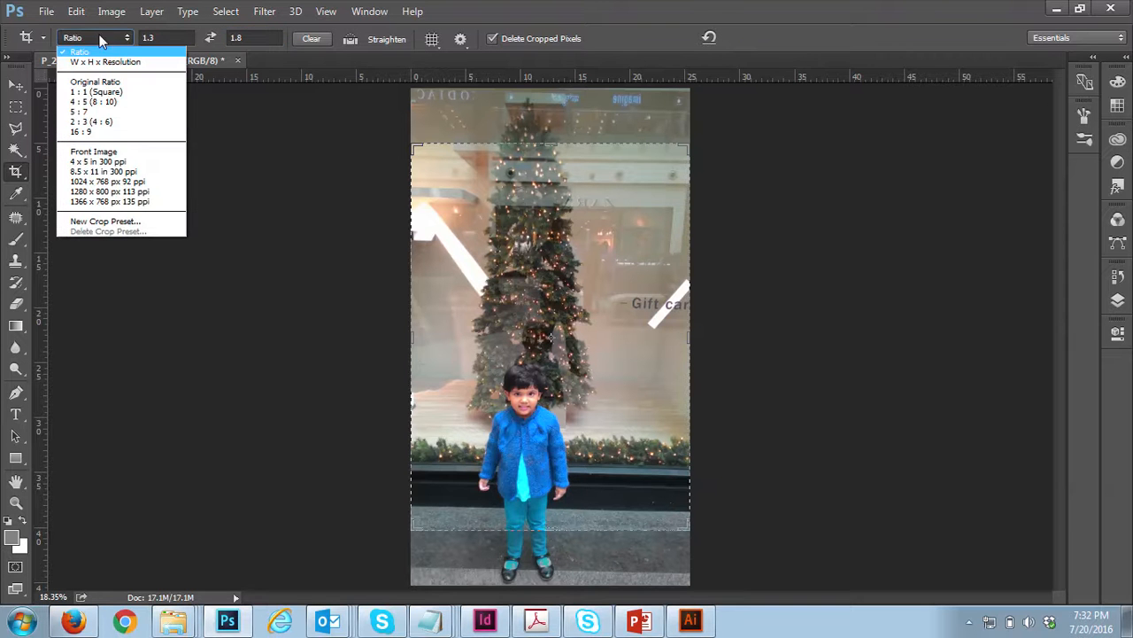
pyautogui.click(80, 51)
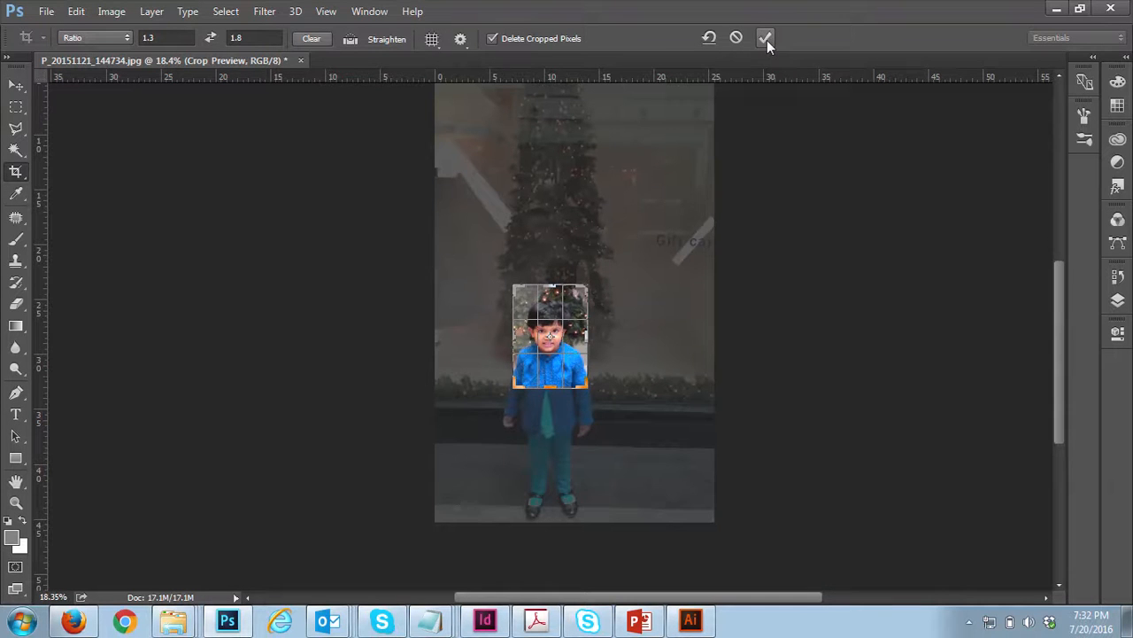
pyautogui.click(765, 38)
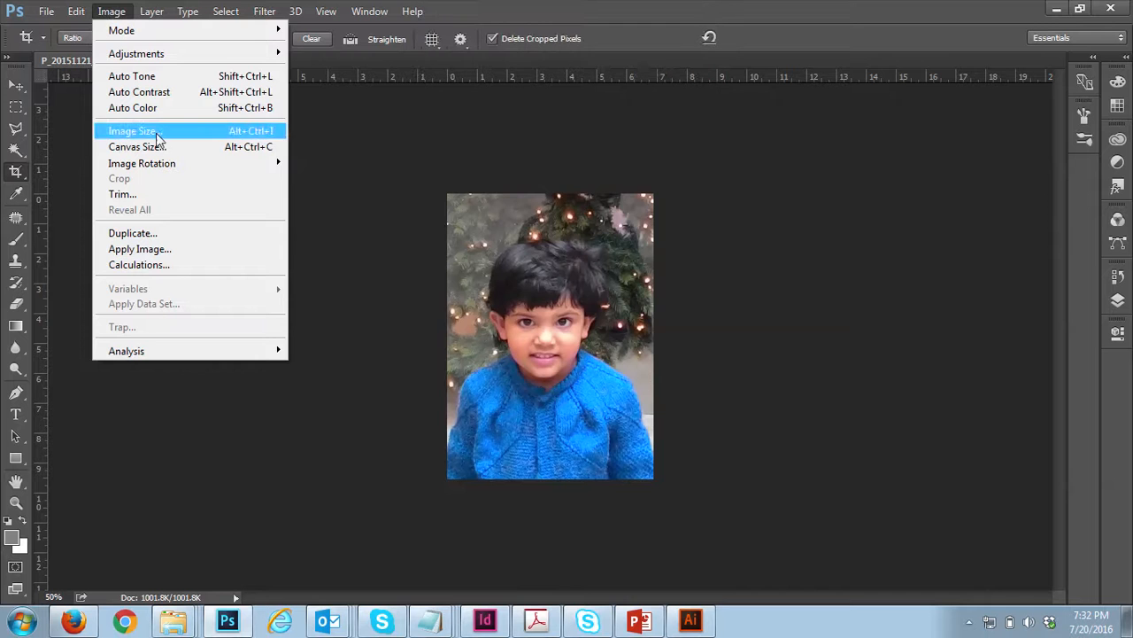
# Set Image Size to 1.3 × 1.8 inches with Resample on at 300 pixels per inch.
pyautogui.click(135, 131)
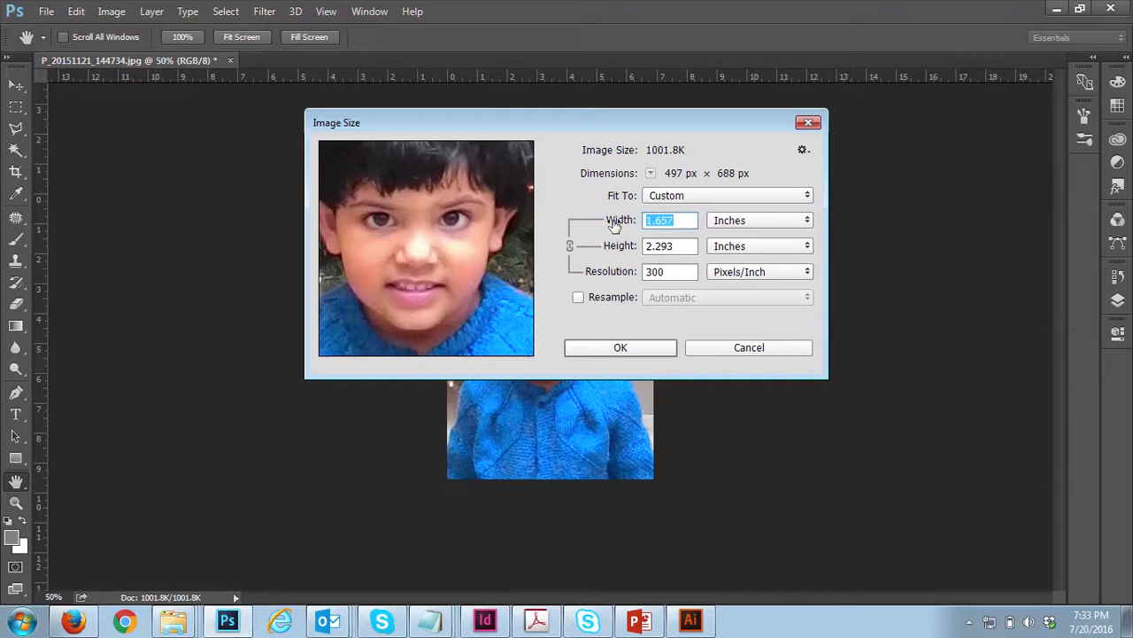
pyautogui.moveTo(620, 221)
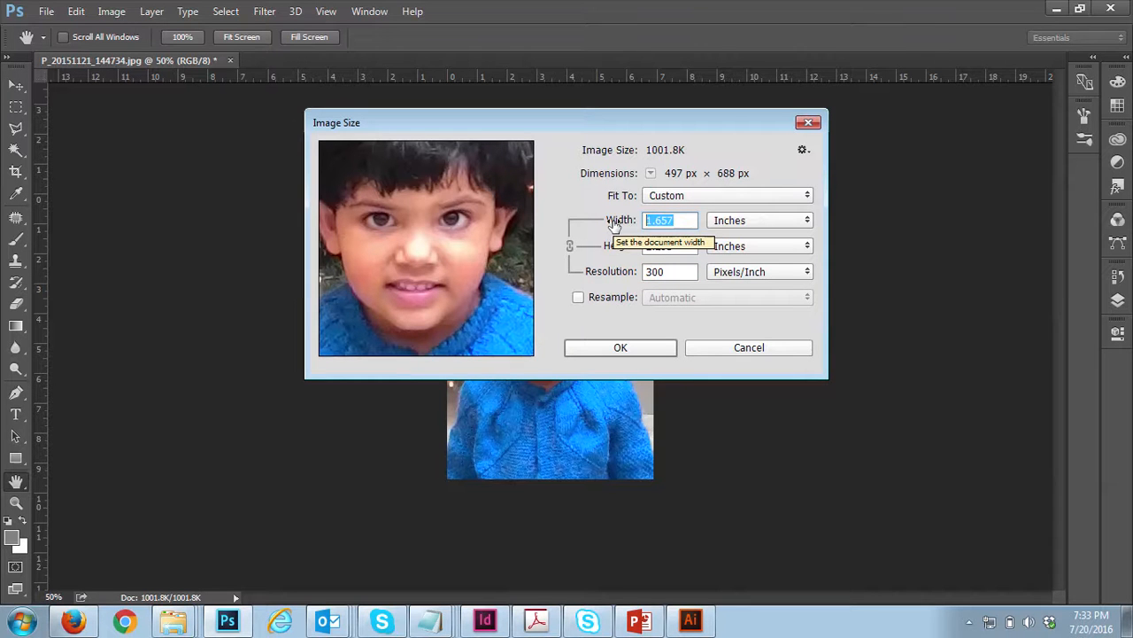
pyautogui.write('1.3')
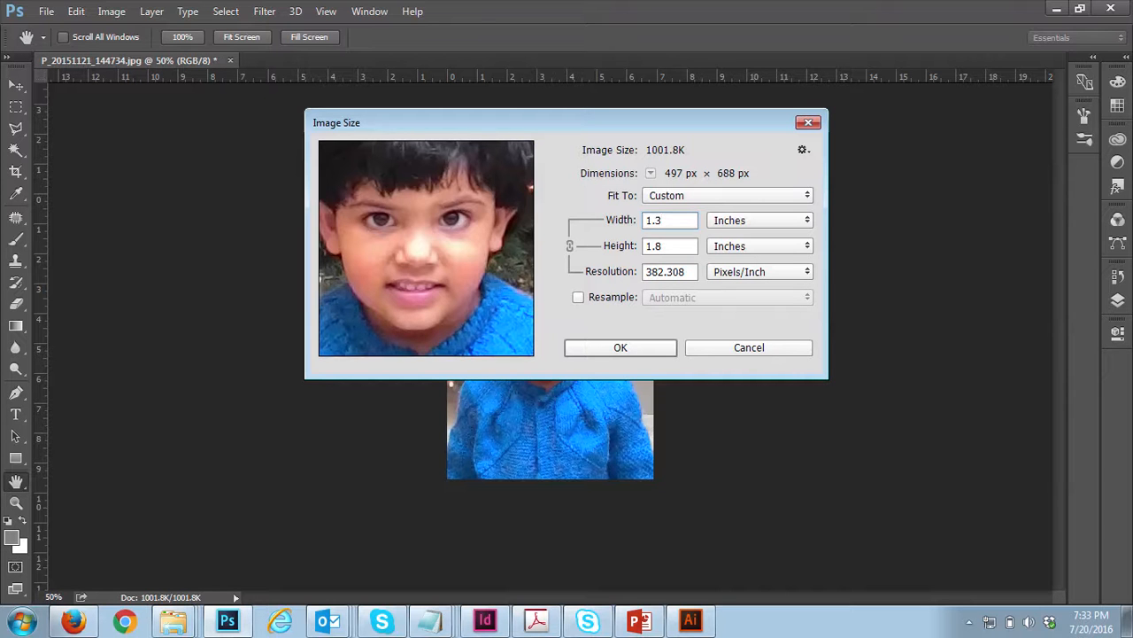
pyautogui.click(578, 298)
pyautogui.write('300')
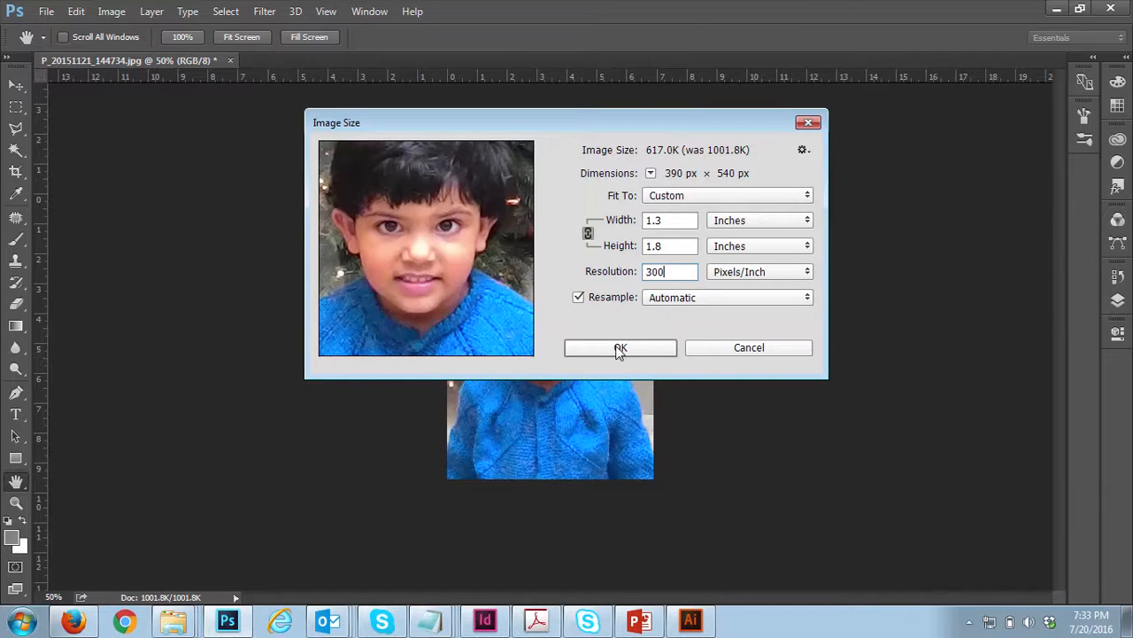
pyautogui.click(620, 347)
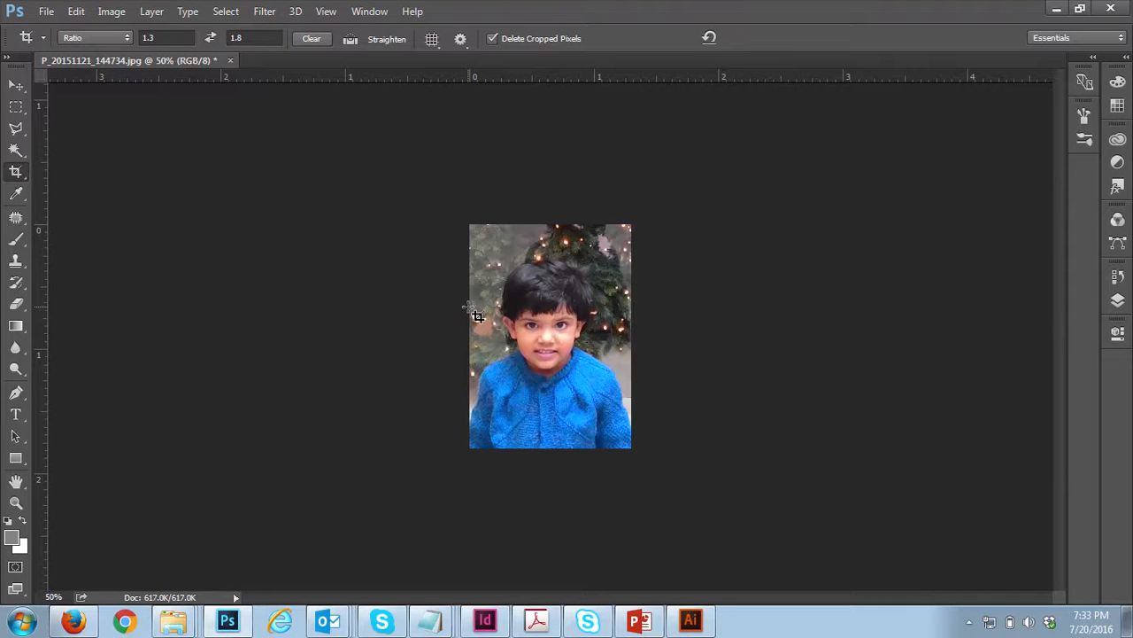
pyautogui.moveTo(446, 246)
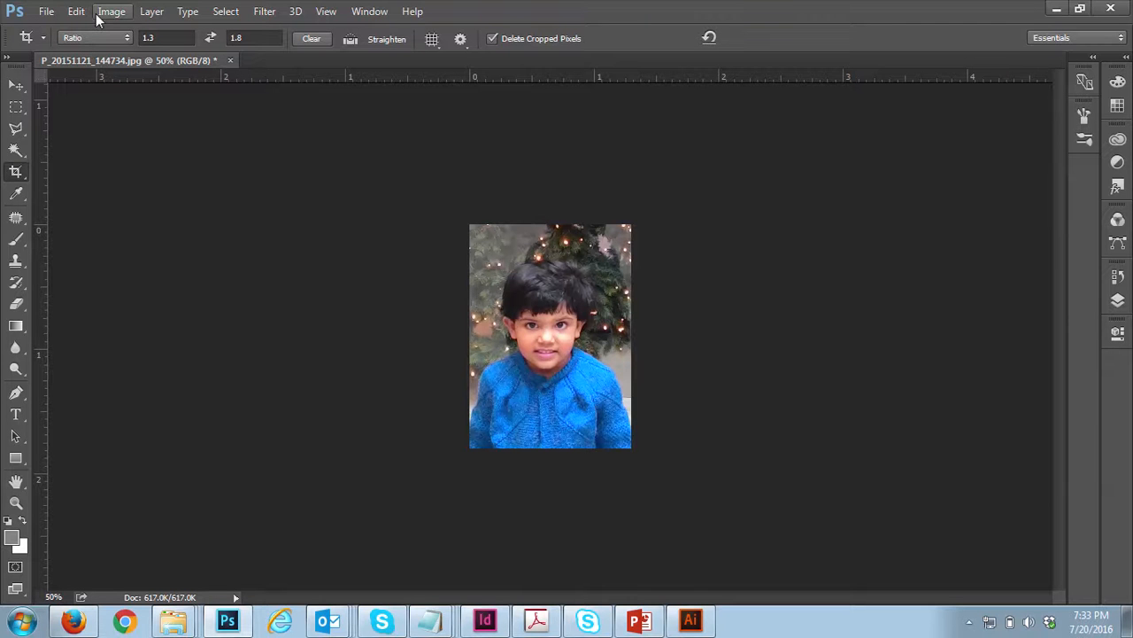
pyautogui.moveTo(666, 446)
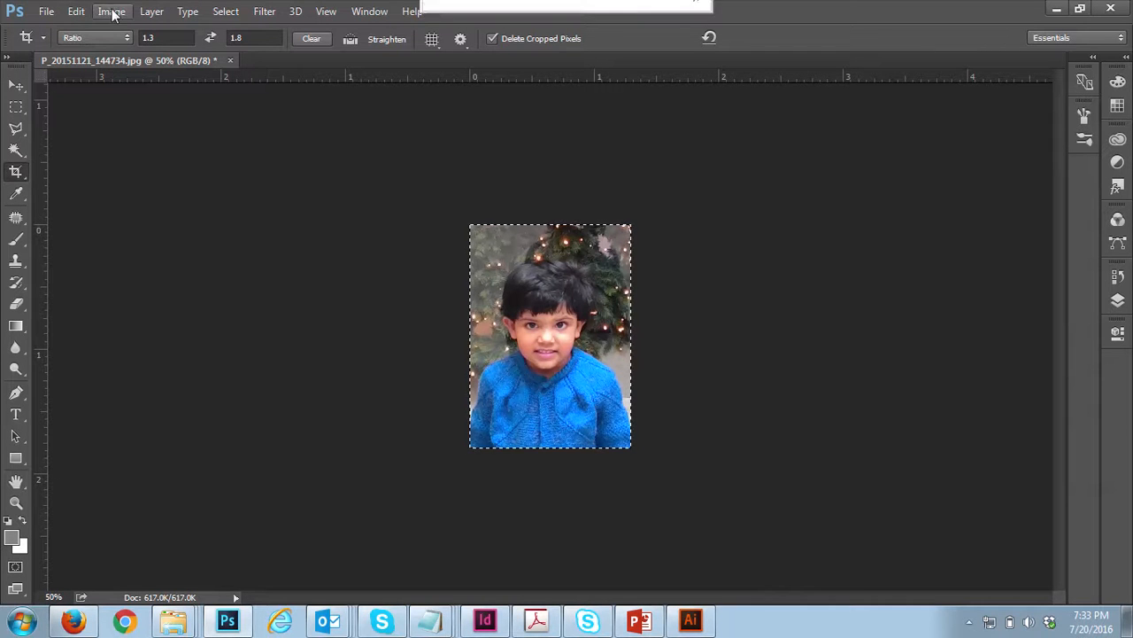
pyautogui.click(110, 11)
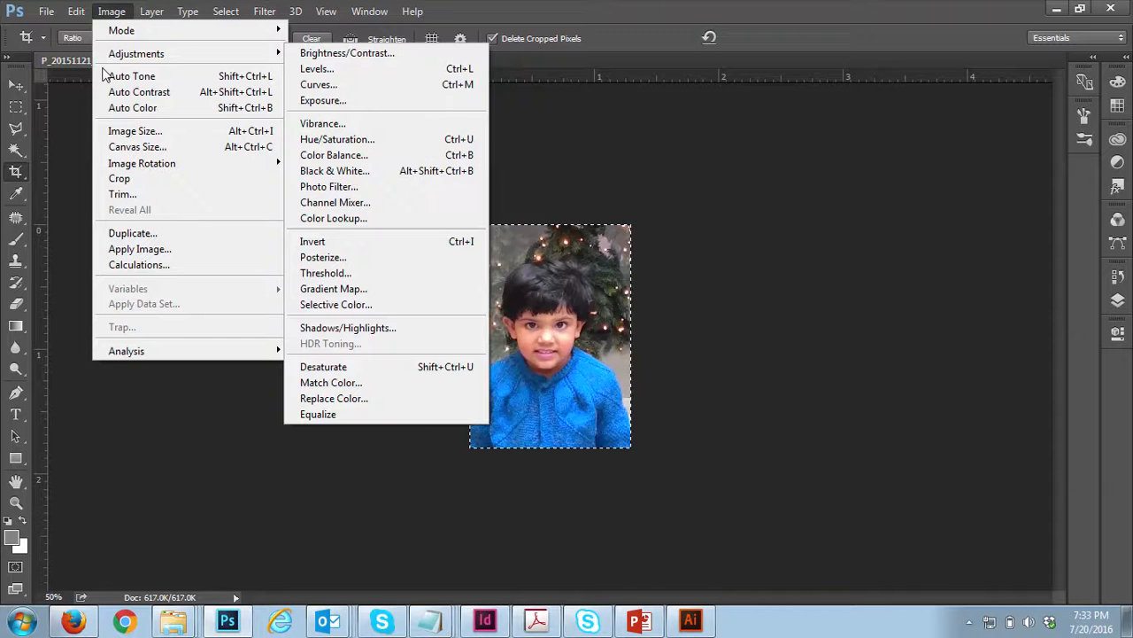
pyautogui.click(76, 11)
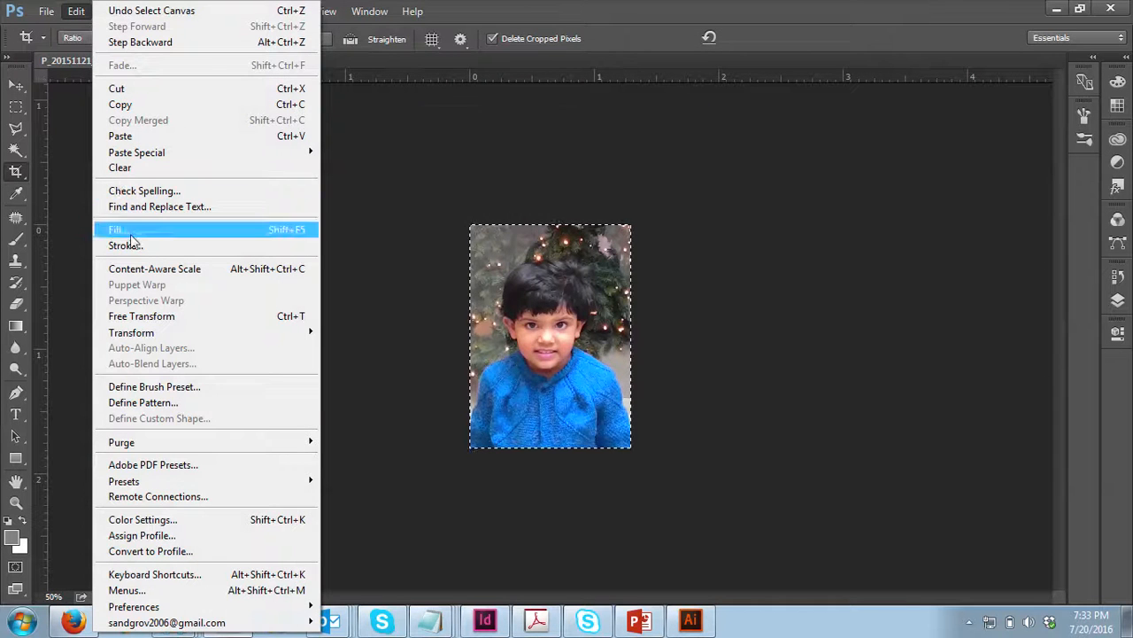
pyautogui.click(124, 245)
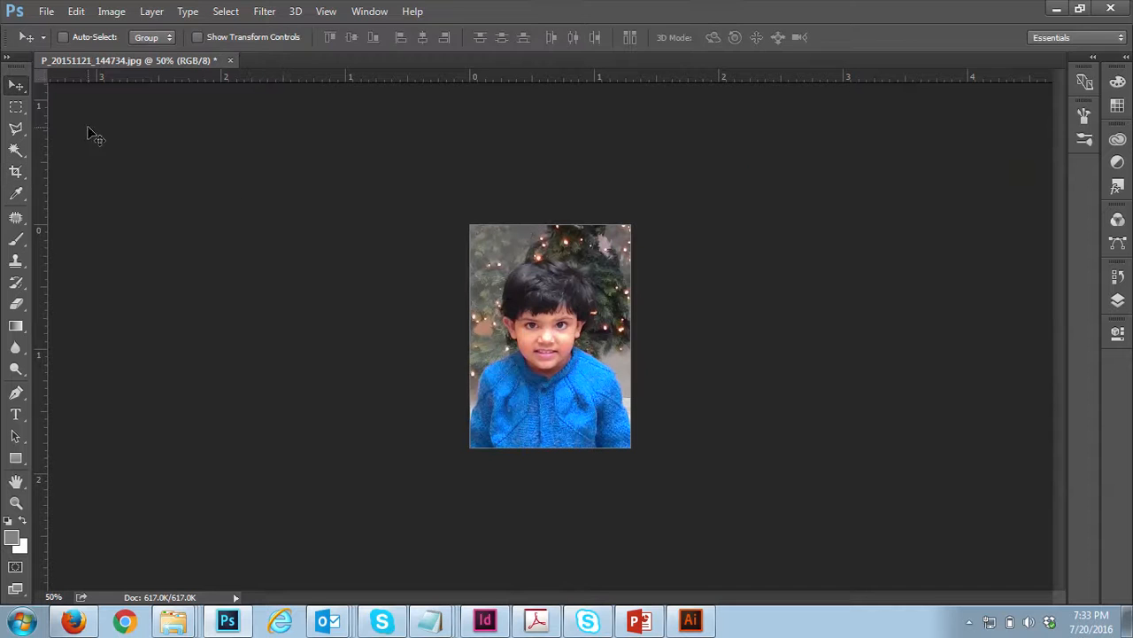
pyautogui.moveTo(368, 281)
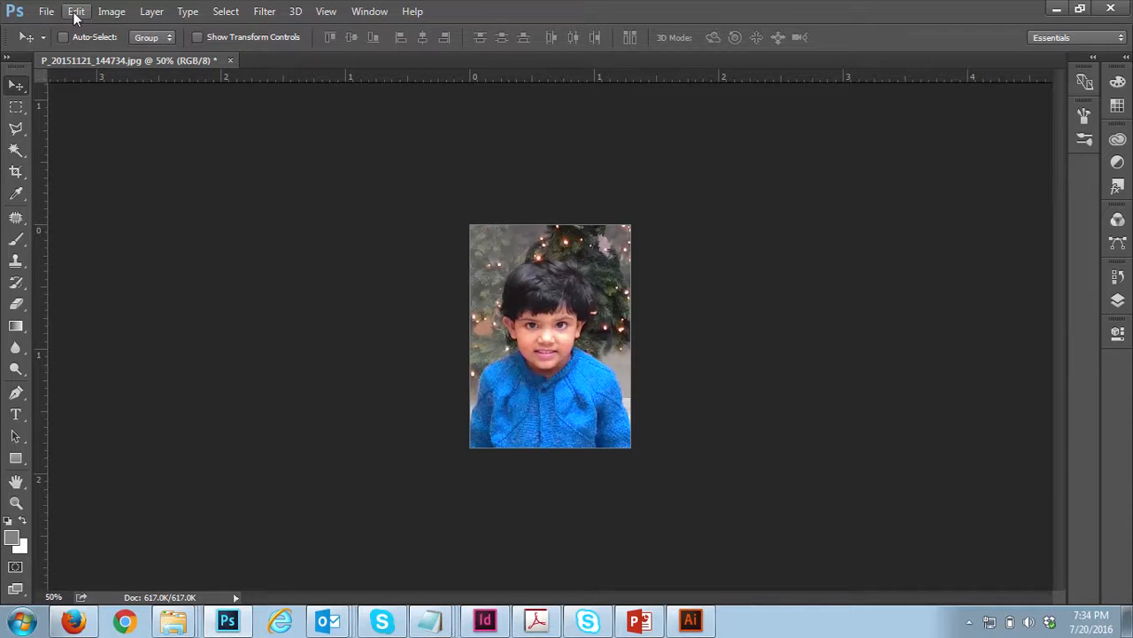
# Enlarge the canvas to 1.5 inches wide with a white extension around the portrait.
pyautogui.click(110, 10)
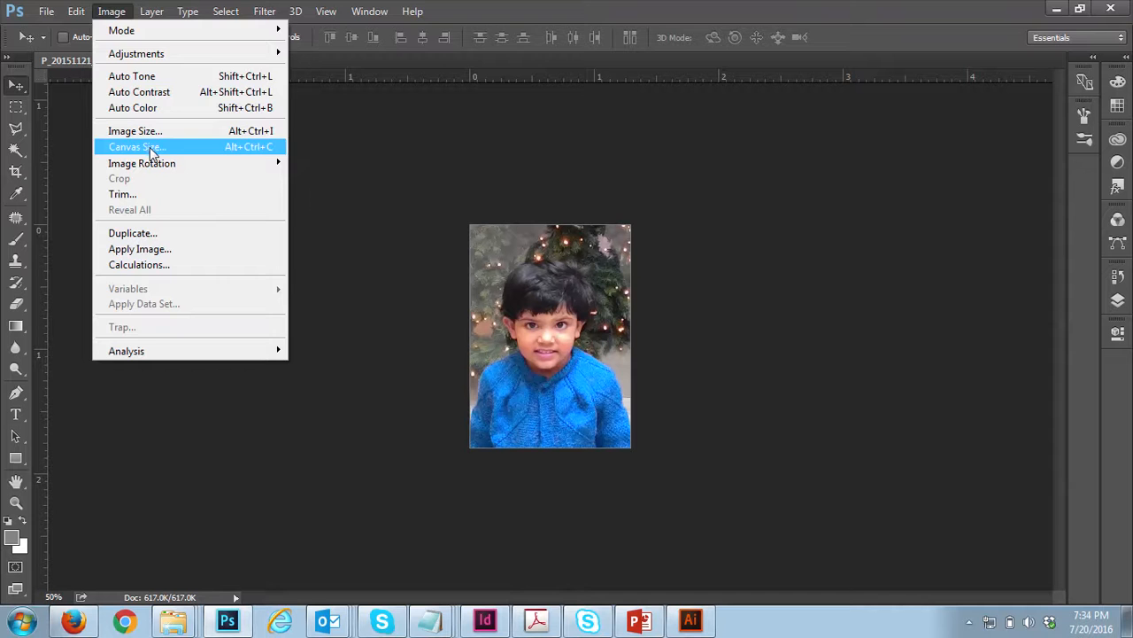
pyautogui.click(135, 145)
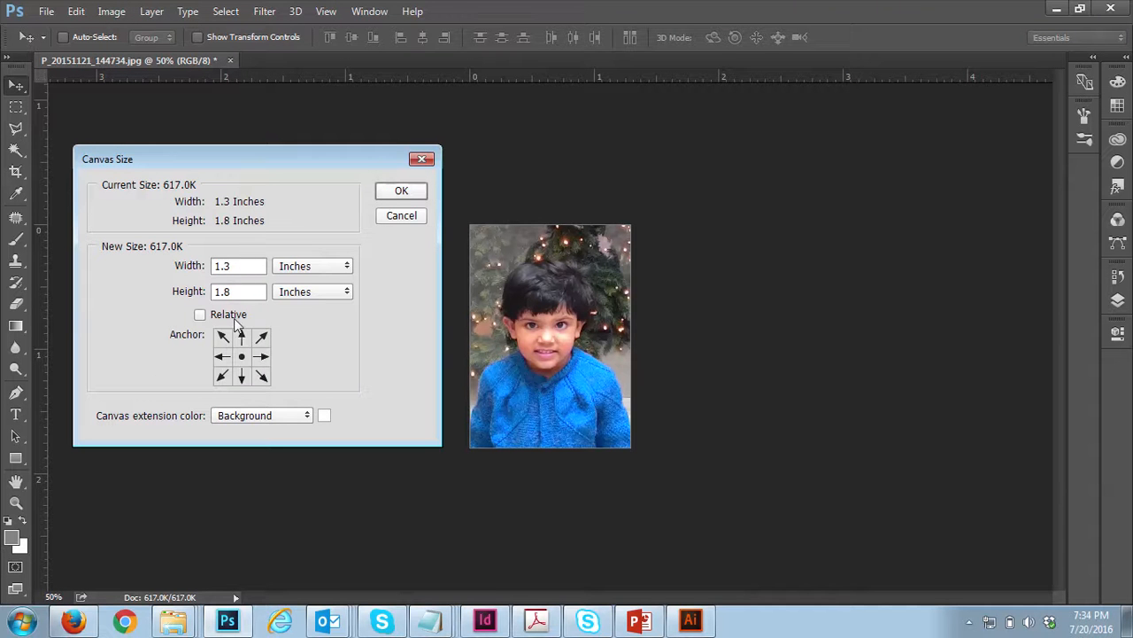
pyautogui.tripleClick(239, 266)
pyautogui.write('1.5')
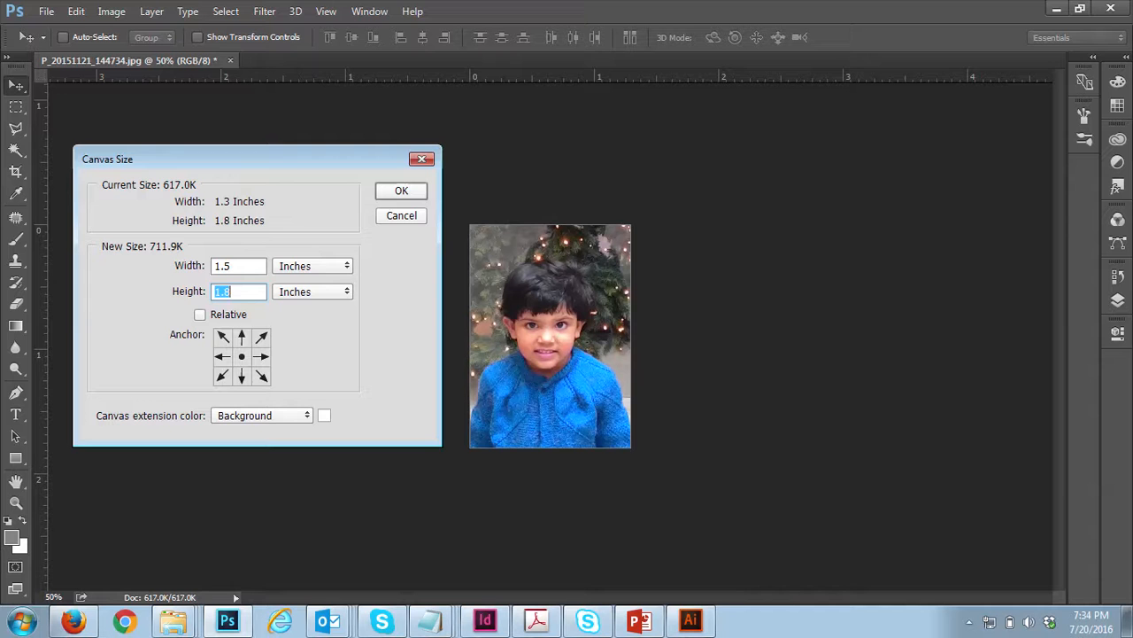
pyautogui.click(400, 191)
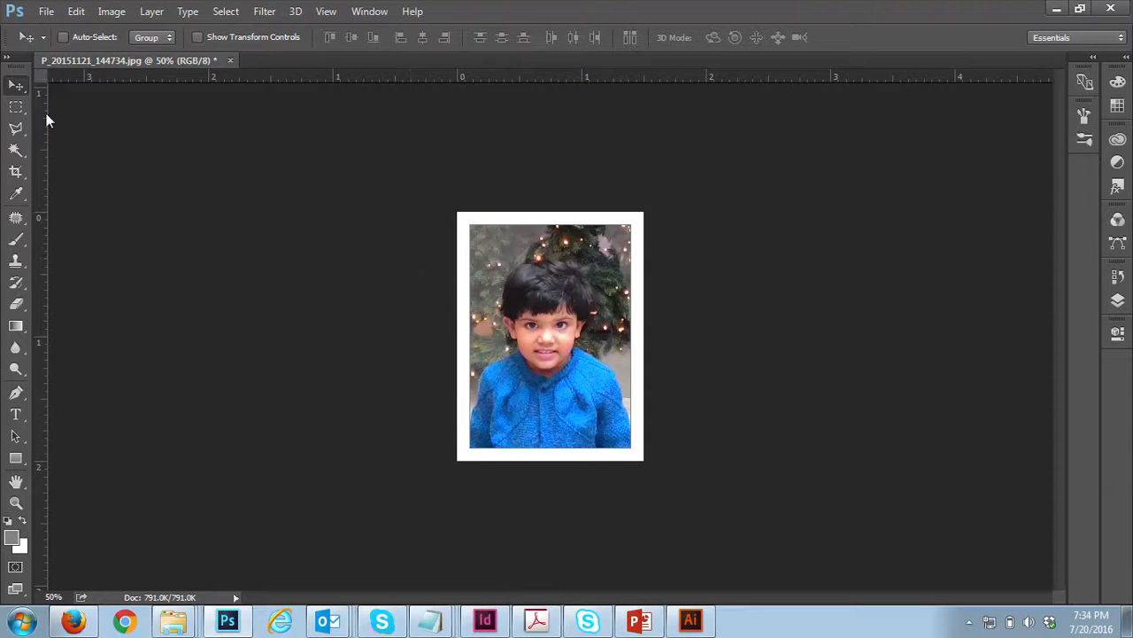
pyautogui.click(15, 107)
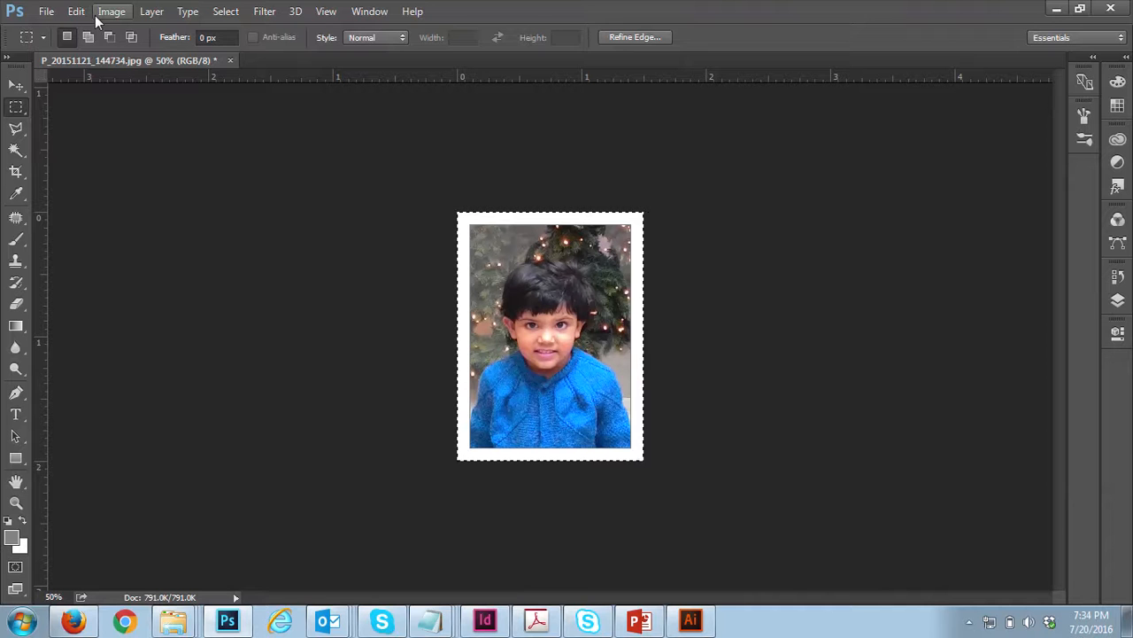
# Apply a white Inside stroke to the photo selection as its border.
pyautogui.click(76, 11)
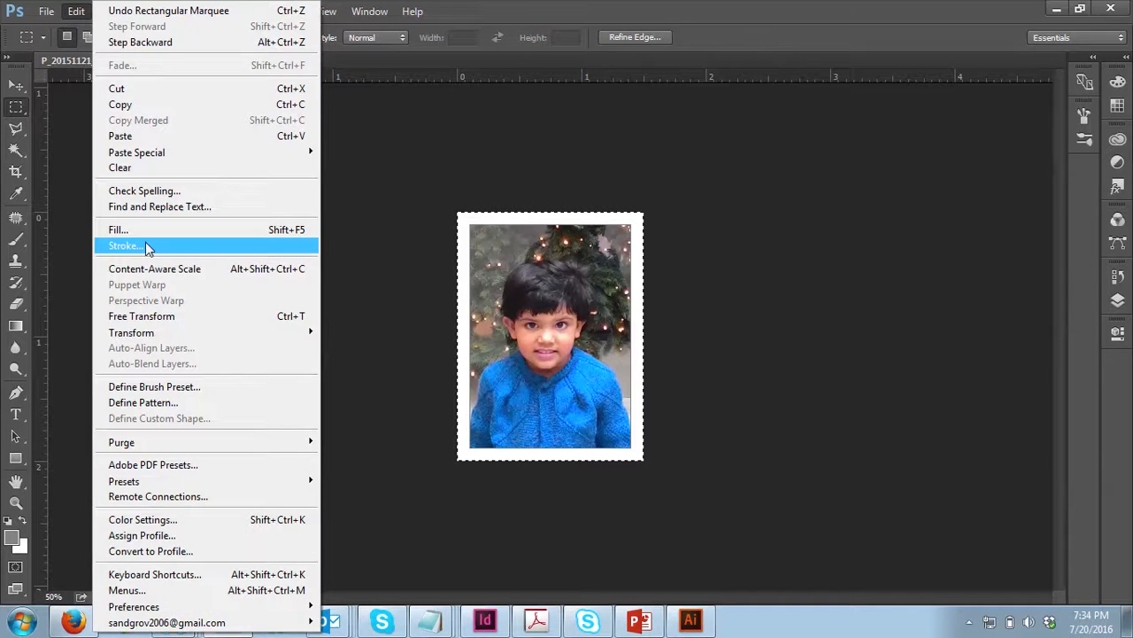
pyautogui.click(124, 244)
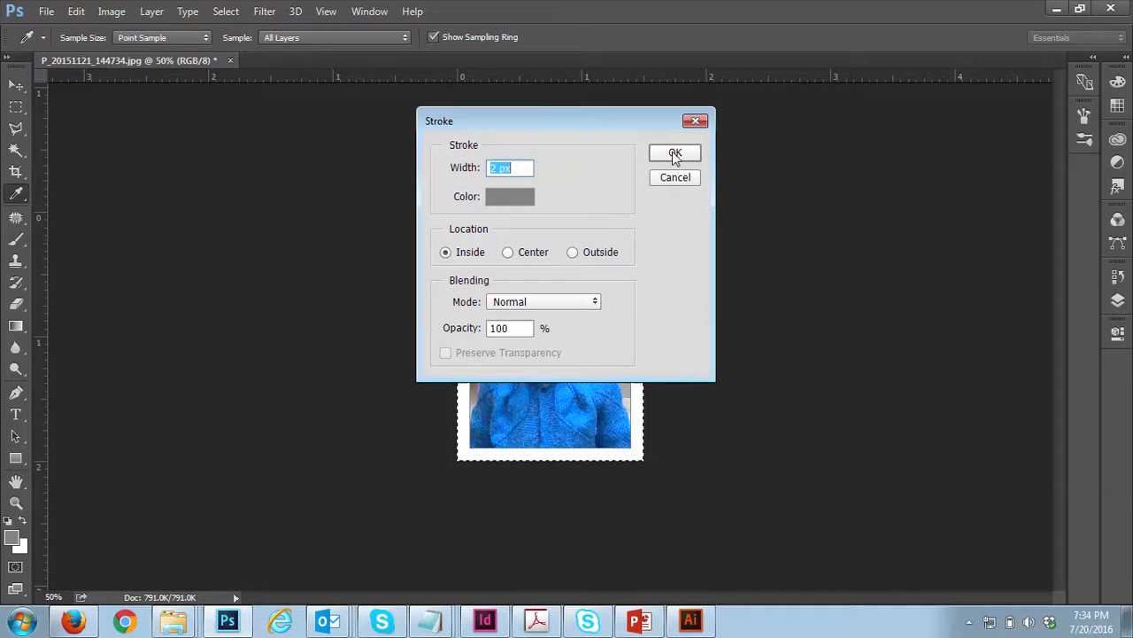
pyautogui.click(675, 153)
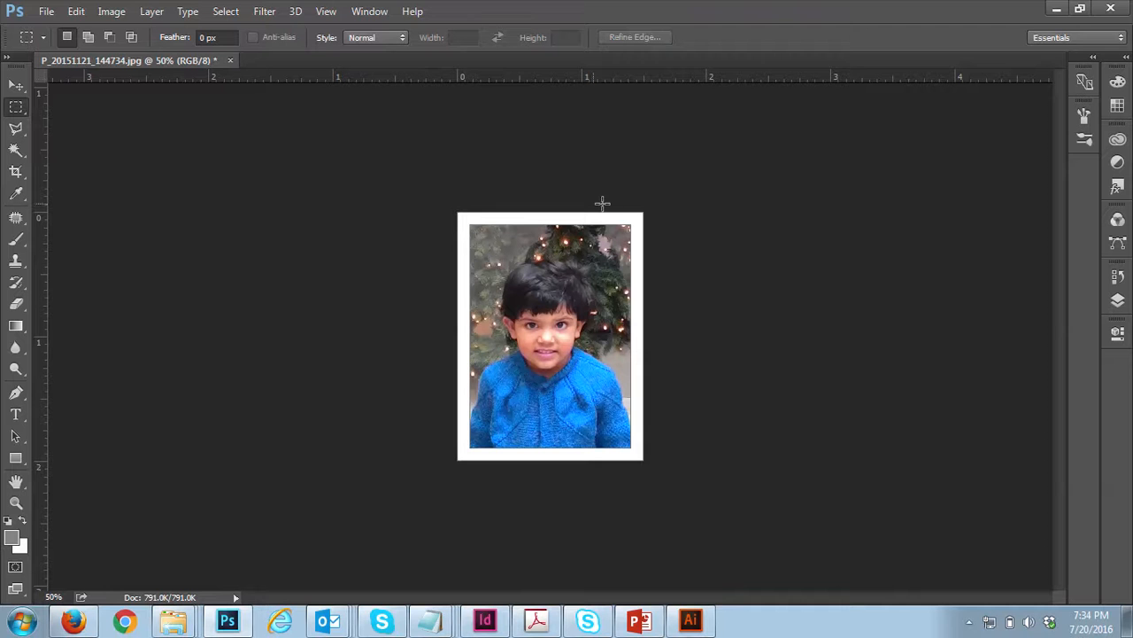
pyautogui.moveTo(634, 202)
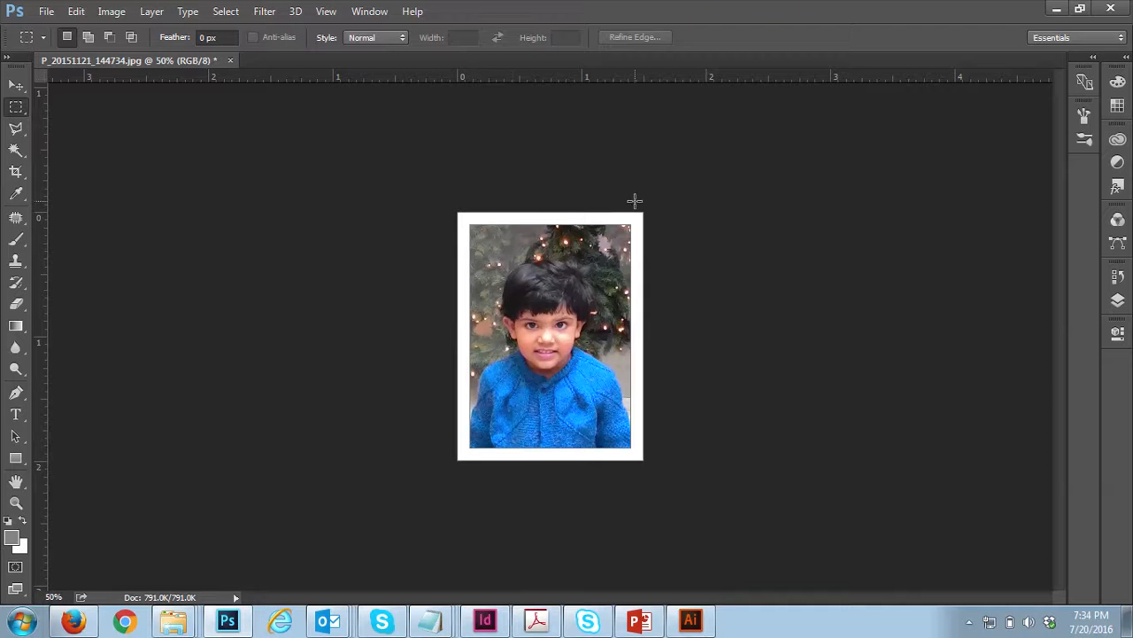
pyautogui.moveTo(620, 205)
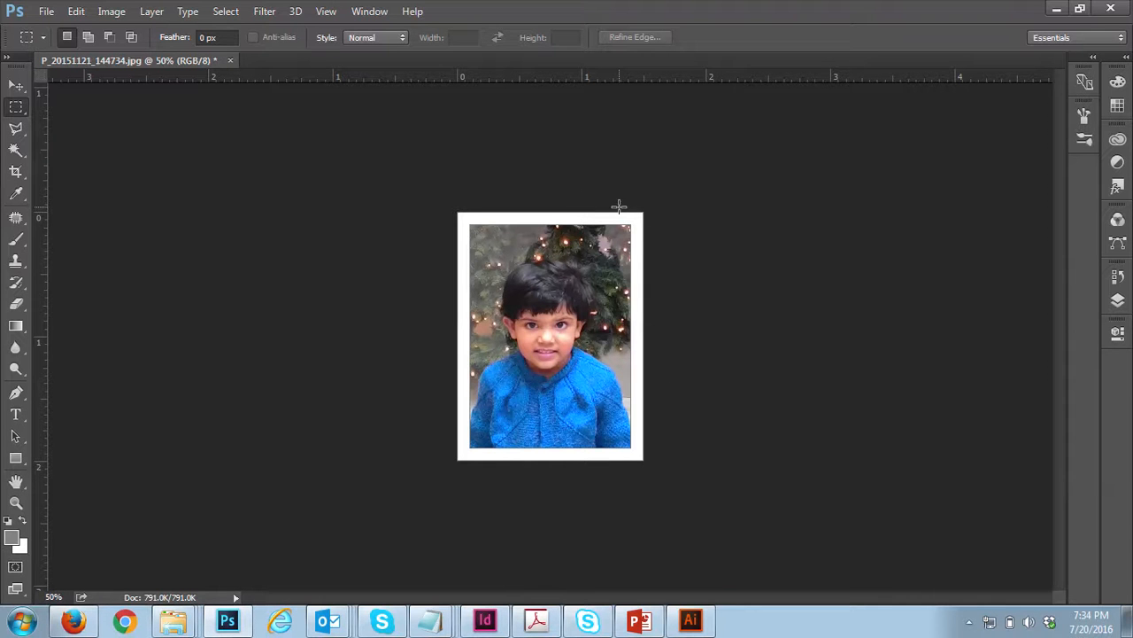
pyautogui.moveTo(471, 347)
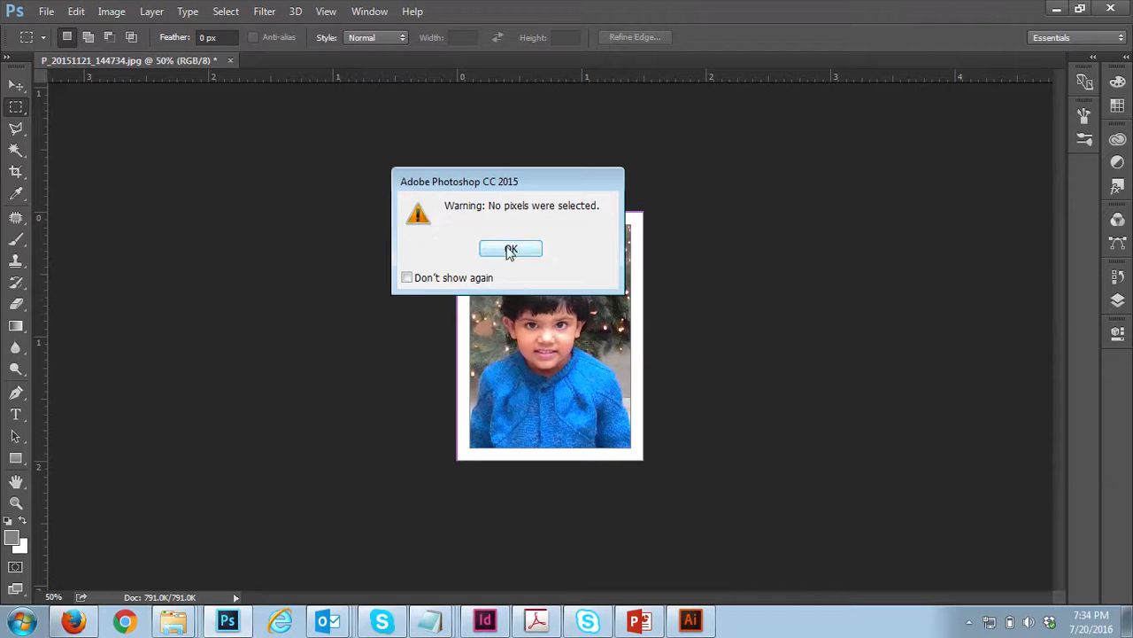
# Create a new Photo-preset Landscape 4x6 document at 300 ppi and return to the passport photo.
pyautogui.click(46, 11)
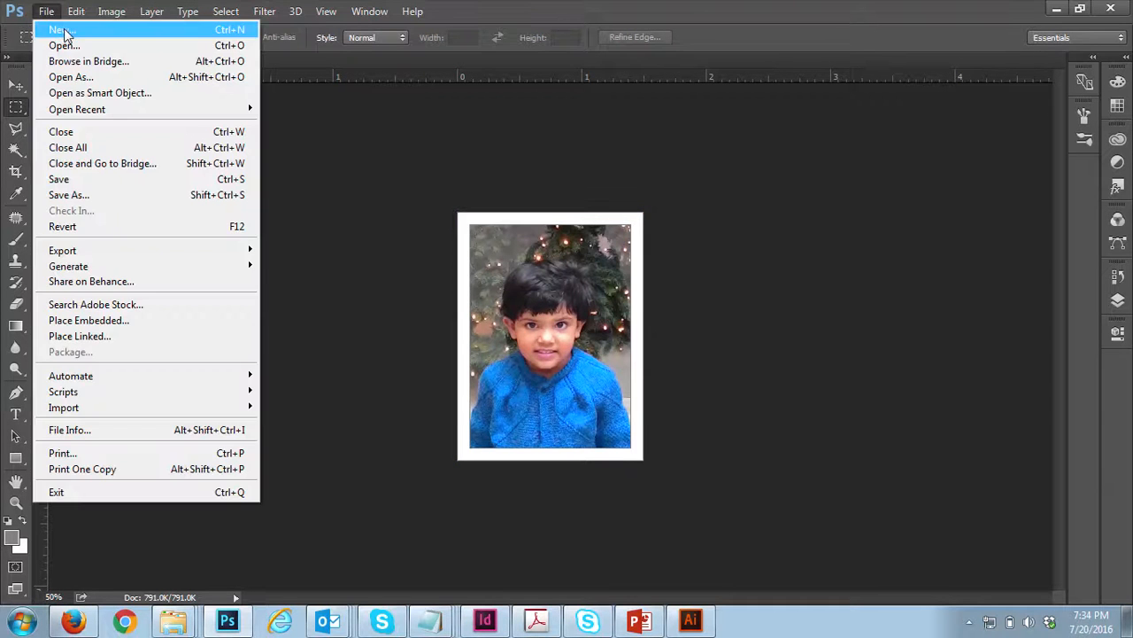
pyautogui.click(60, 29)
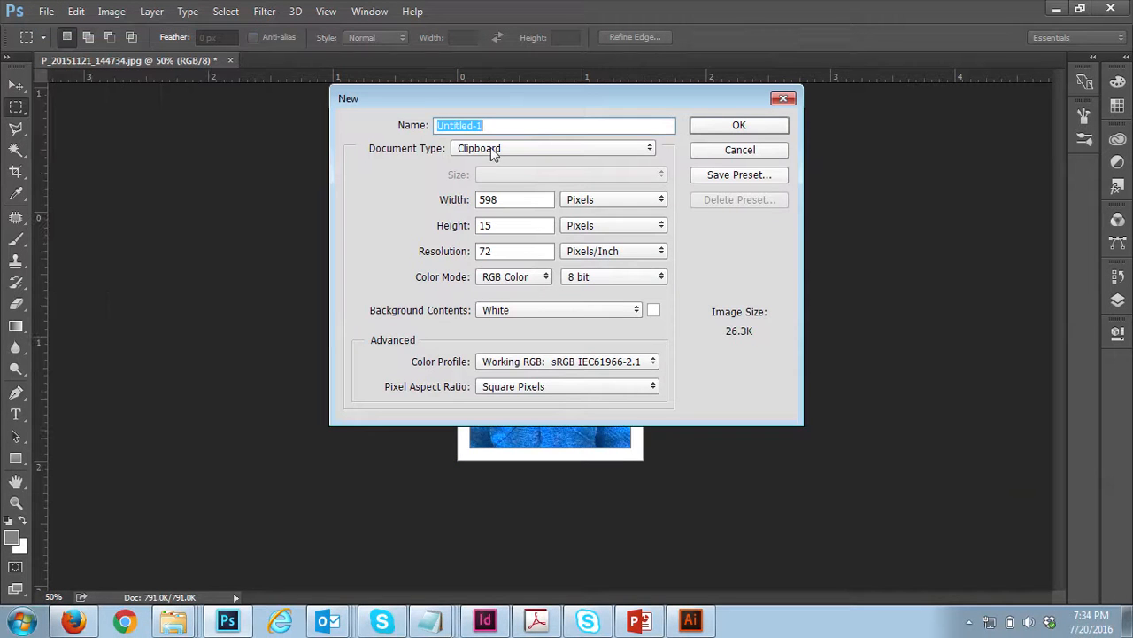
pyautogui.click(552, 149)
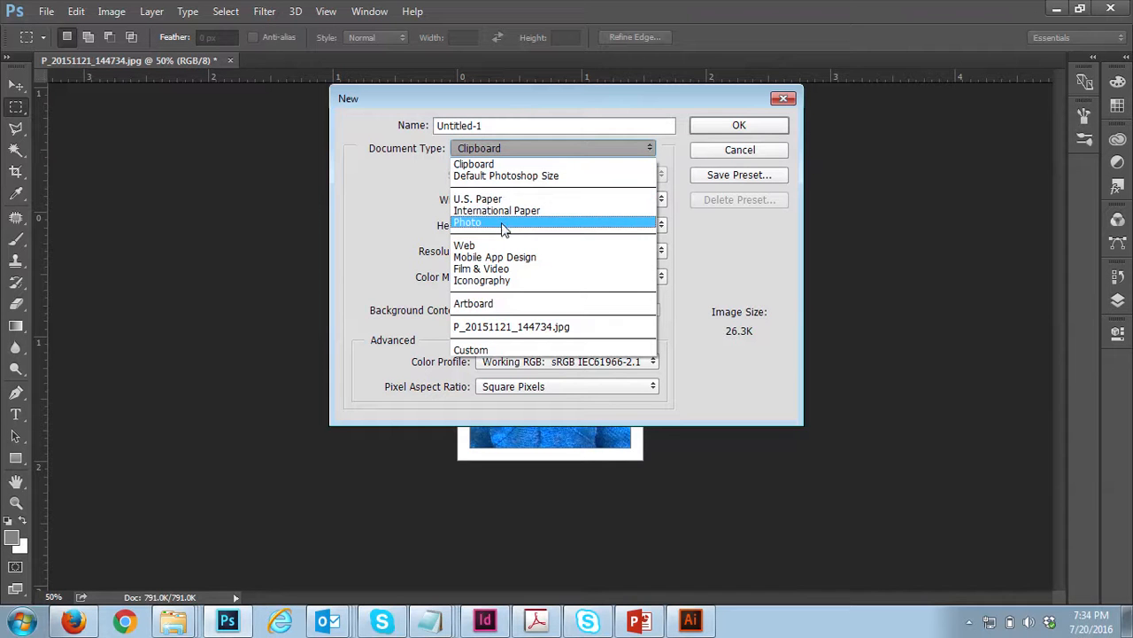
pyautogui.click(468, 223)
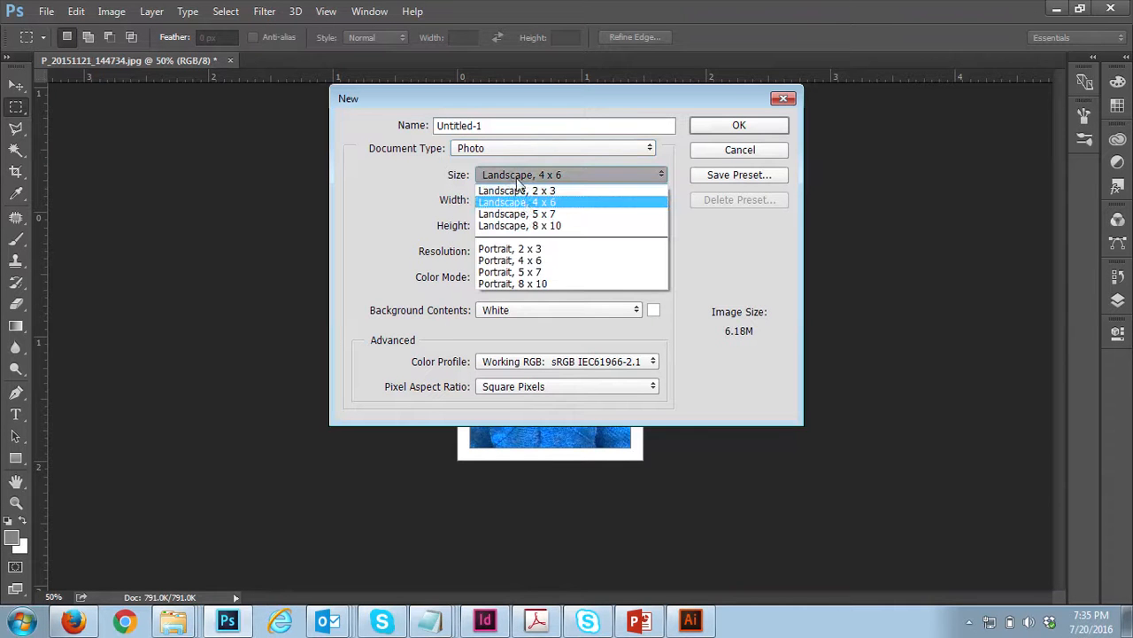
pyautogui.click(517, 202)
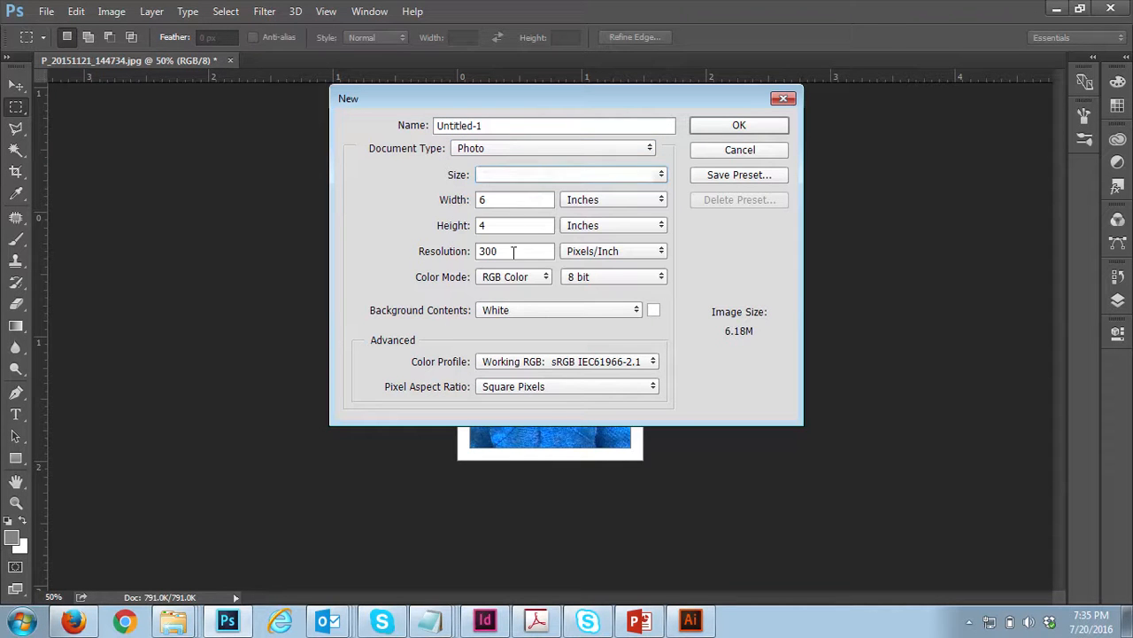
pyautogui.click(740, 124)
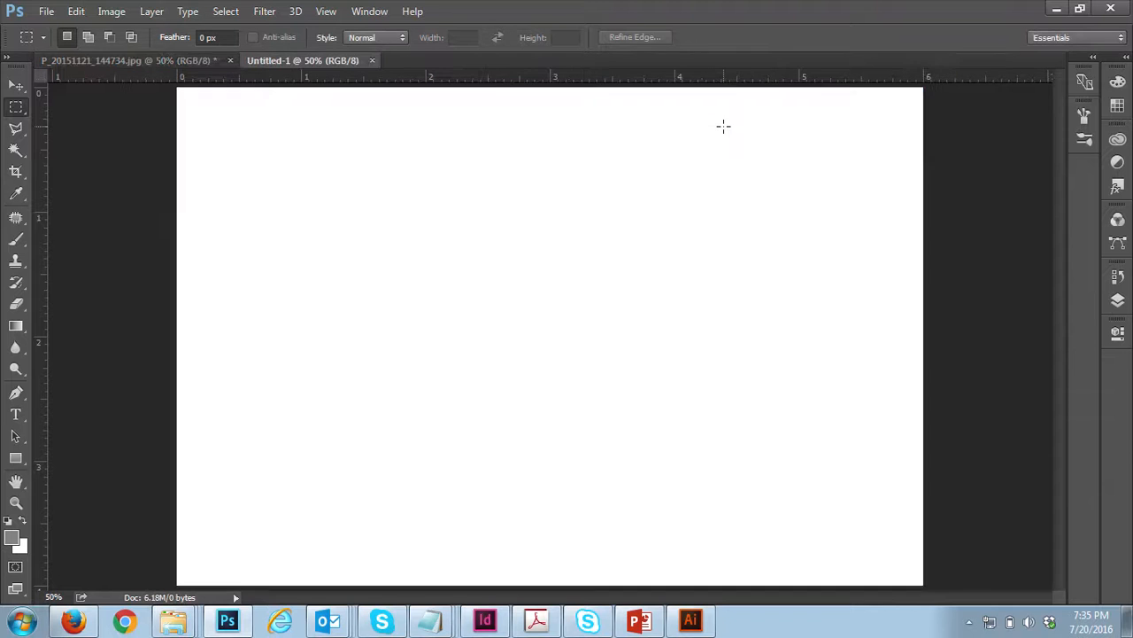
pyautogui.moveTo(521, 318)
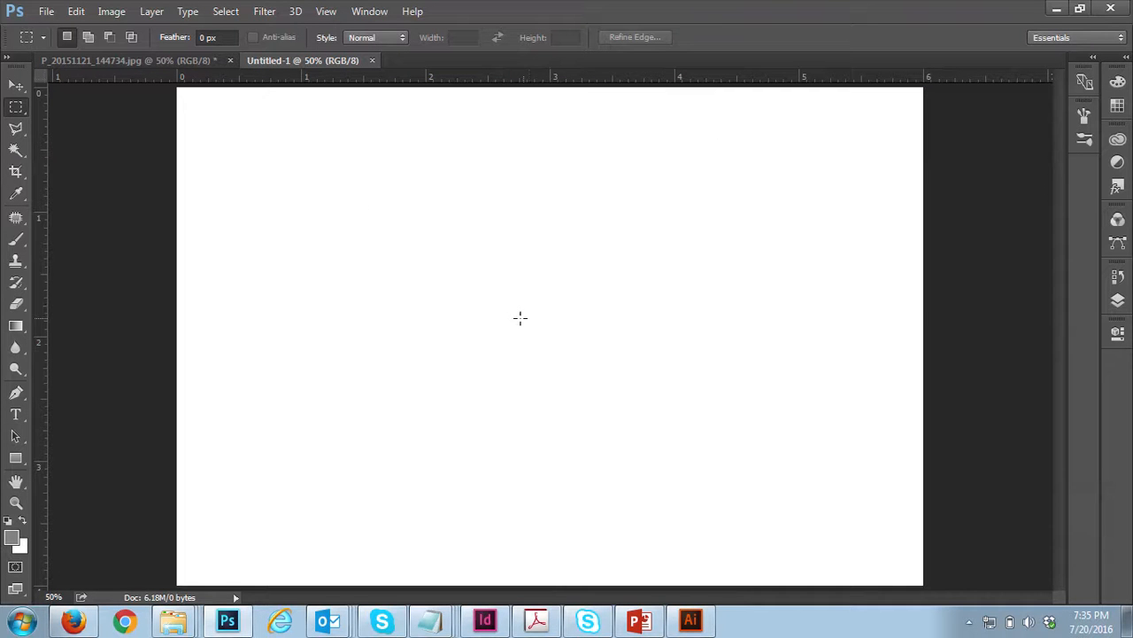
pyautogui.moveTo(432, 232)
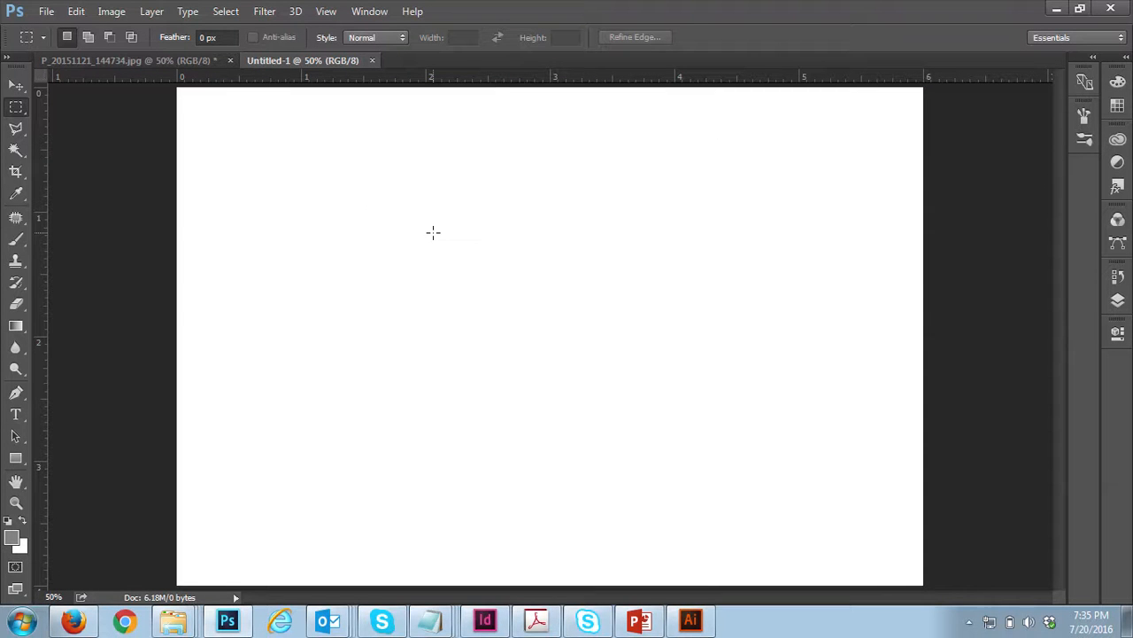
pyautogui.click(128, 60)
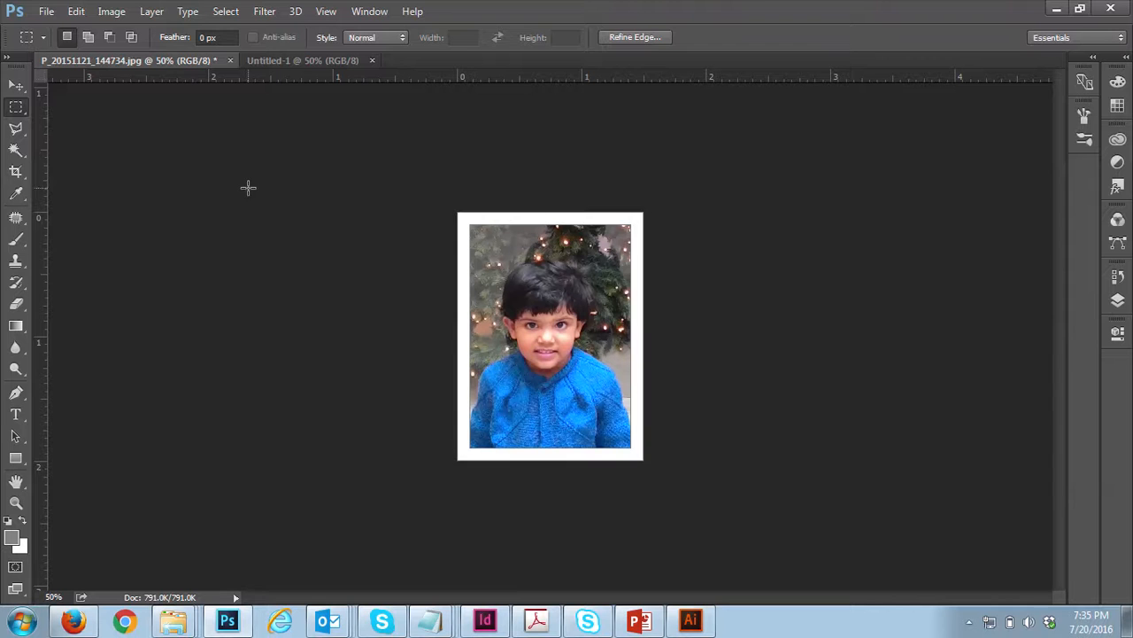
# Move the bordered photo onto the Untitled-1 sheet and place it top-left.
pyautogui.click(15, 85)
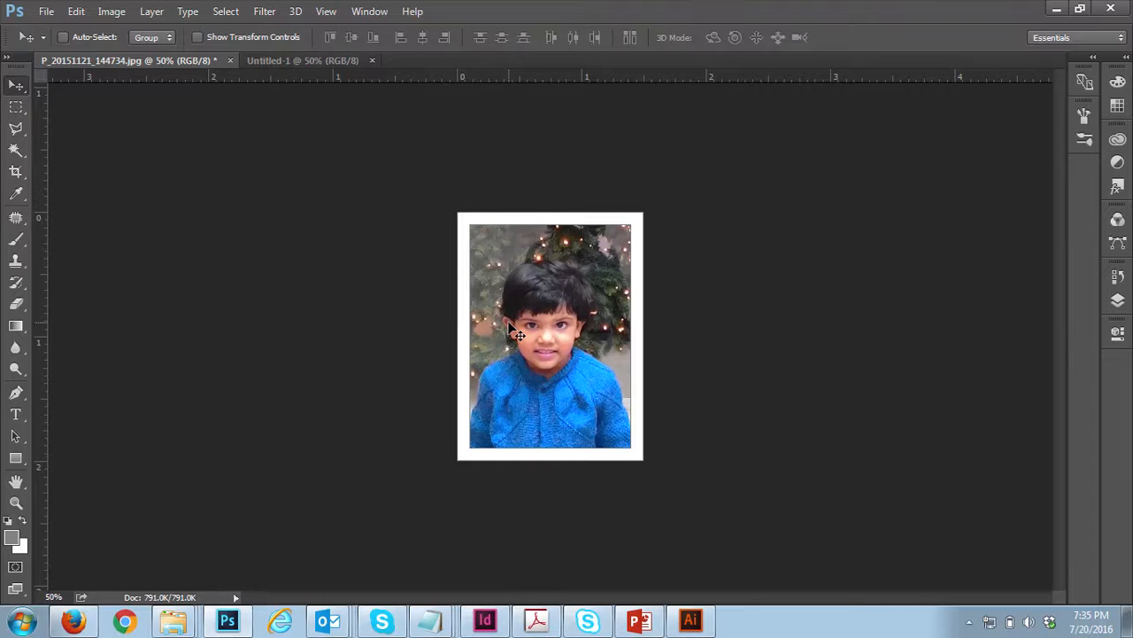
pyautogui.moveTo(563, 315)
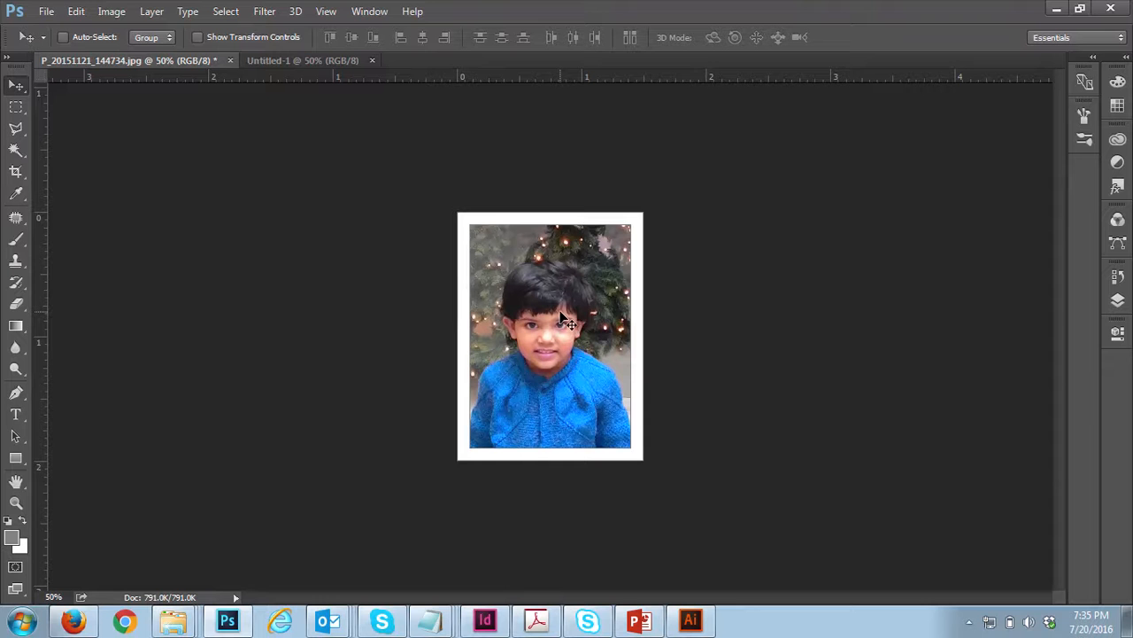
pyautogui.moveTo(564, 319)
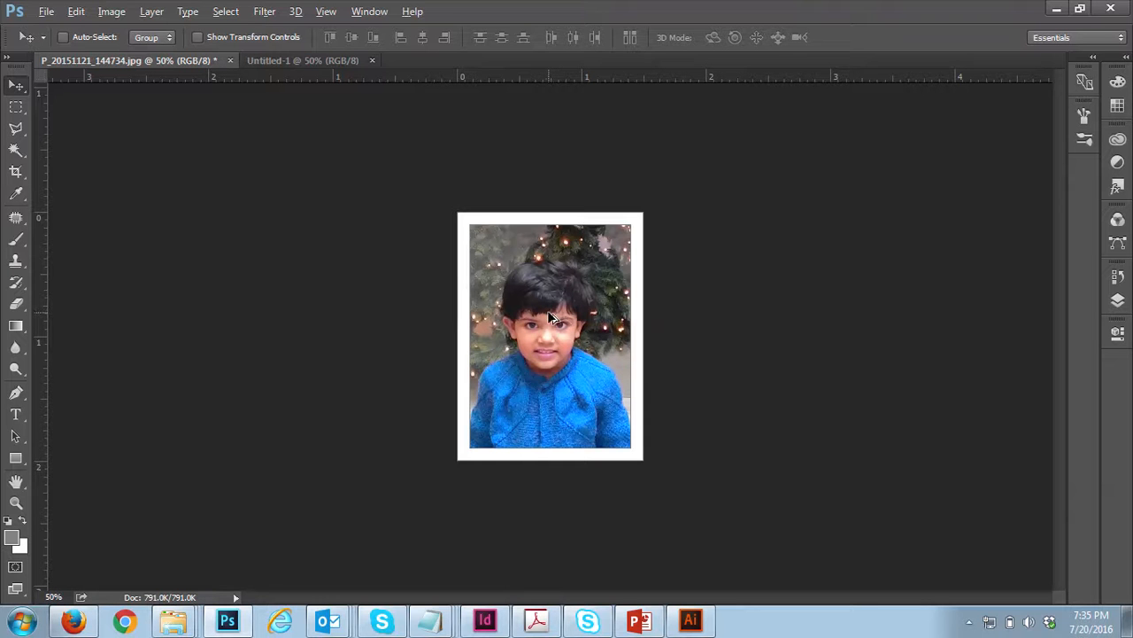
pyautogui.click(303, 60)
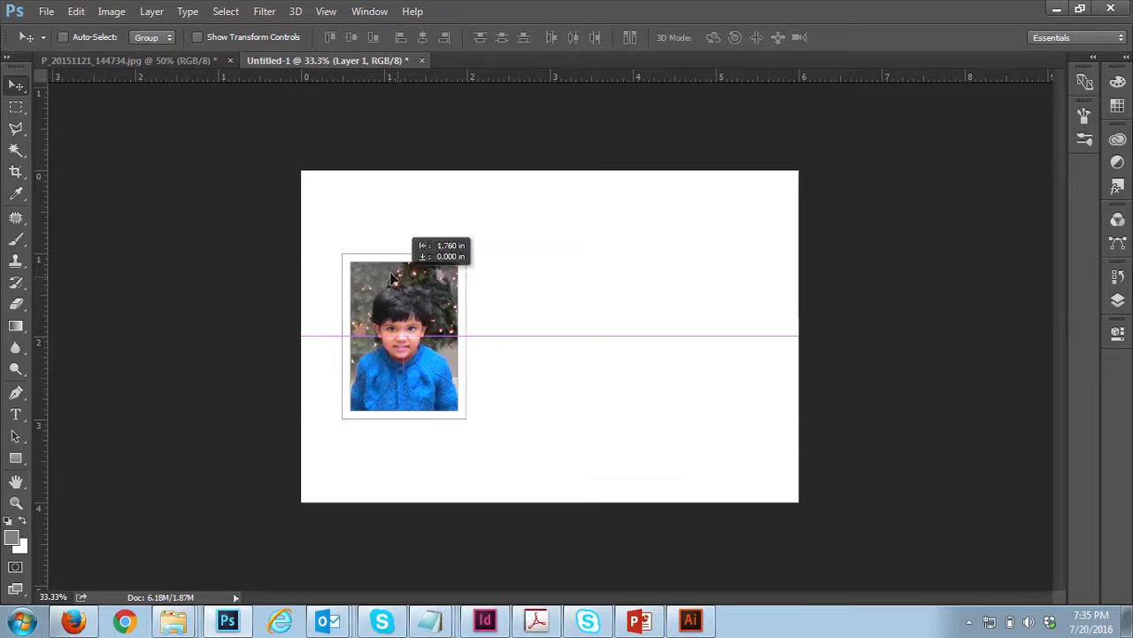
pyautogui.moveTo(404, 336); pyautogui.dragTo(363, 251)
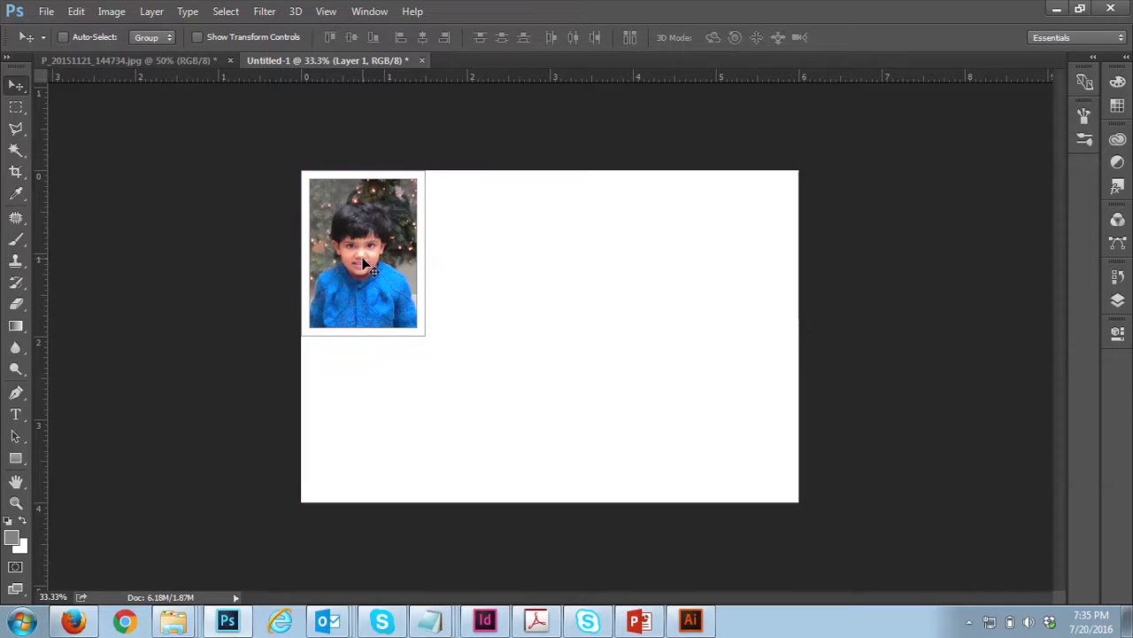
# Alt-drag three copies to the right, completing a top row of four photos.
pyautogui.moveTo(363, 251); pyautogui.dragTo(460, 251)
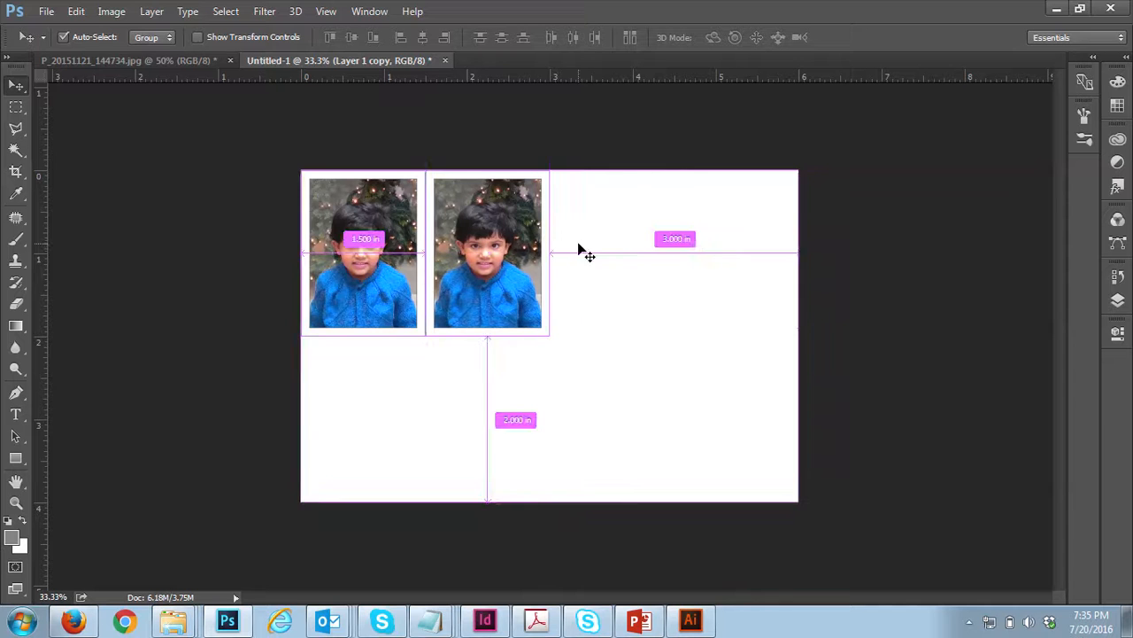
pyautogui.moveTo(677, 238); pyautogui.dragTo(606, 252)
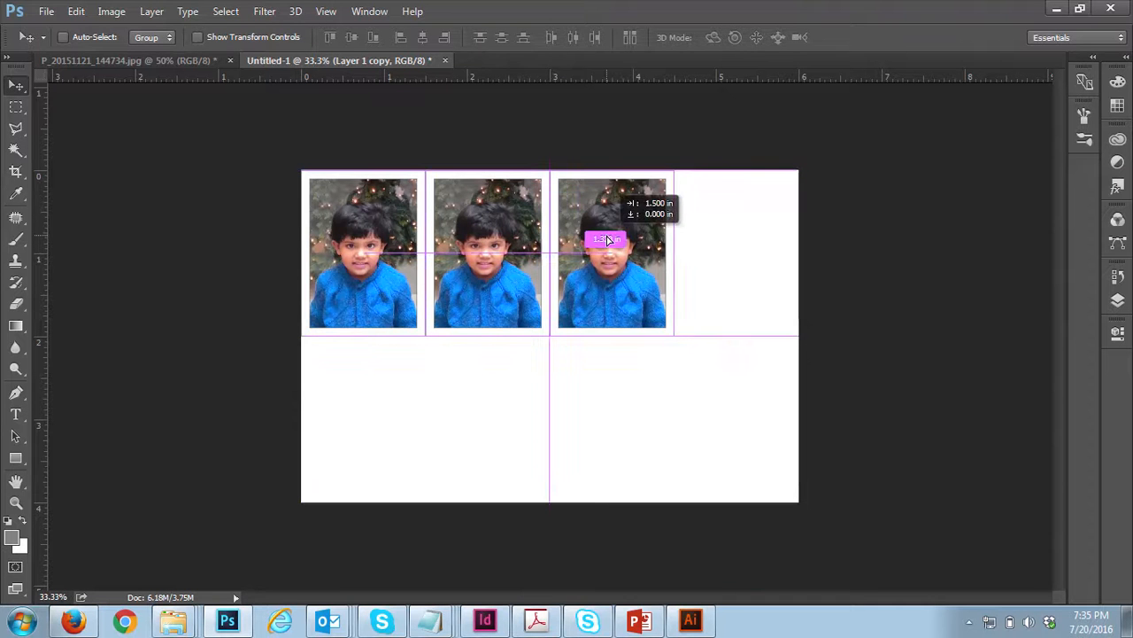
pyautogui.moveTo(611, 251); pyautogui.dragTo(735, 251)
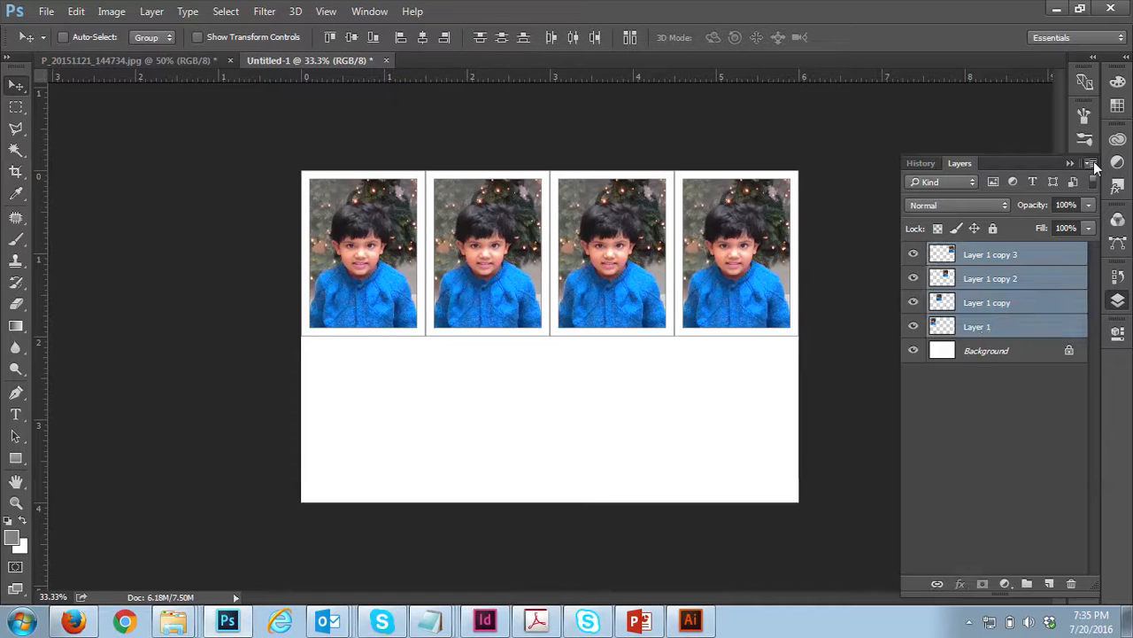
# Merge the four top-row photo layers into one via the Layers panel menu.
pyautogui.click(1091, 163)
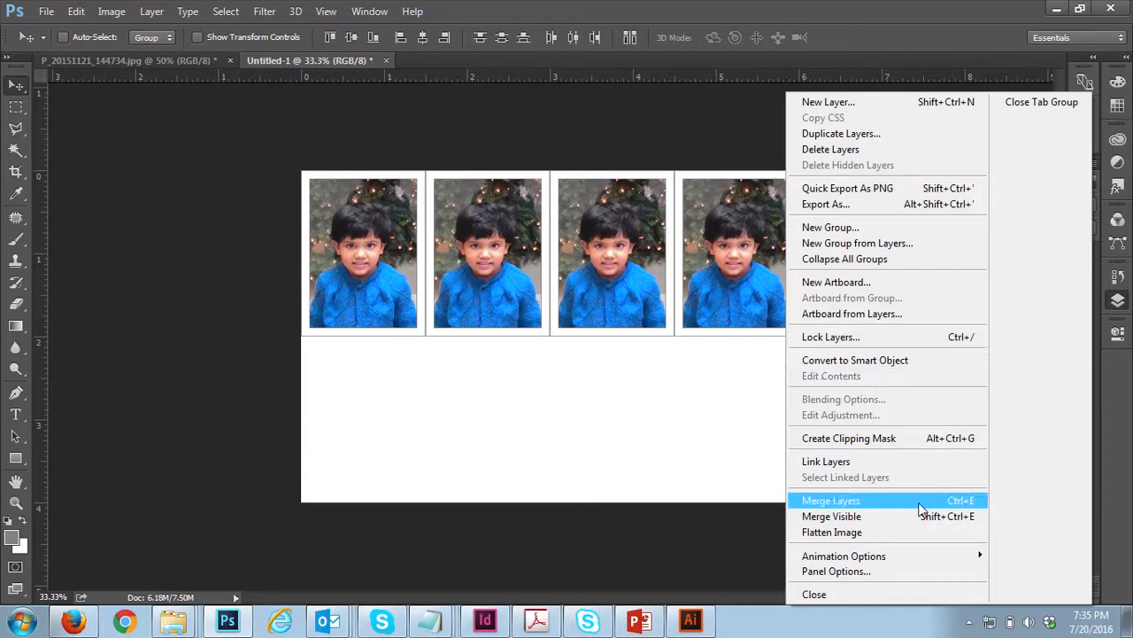
pyautogui.click(830, 500)
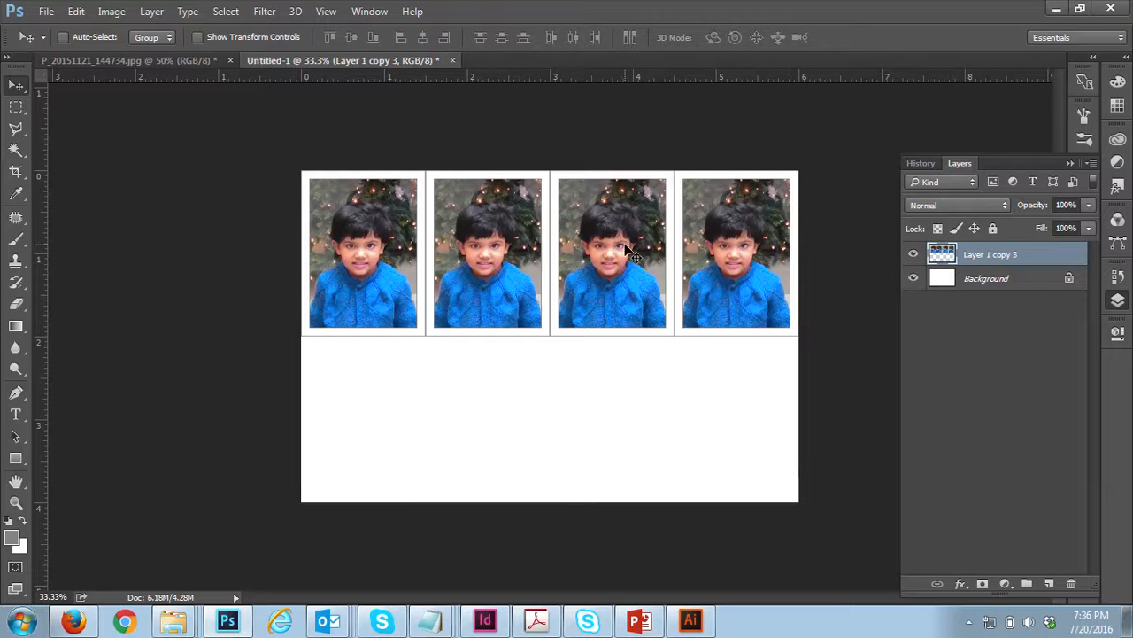
# Duplicate the row of four below the first and merge all eight photos into one layer.
pyautogui.moveTo(623, 251); pyautogui.dragTo(616, 280)
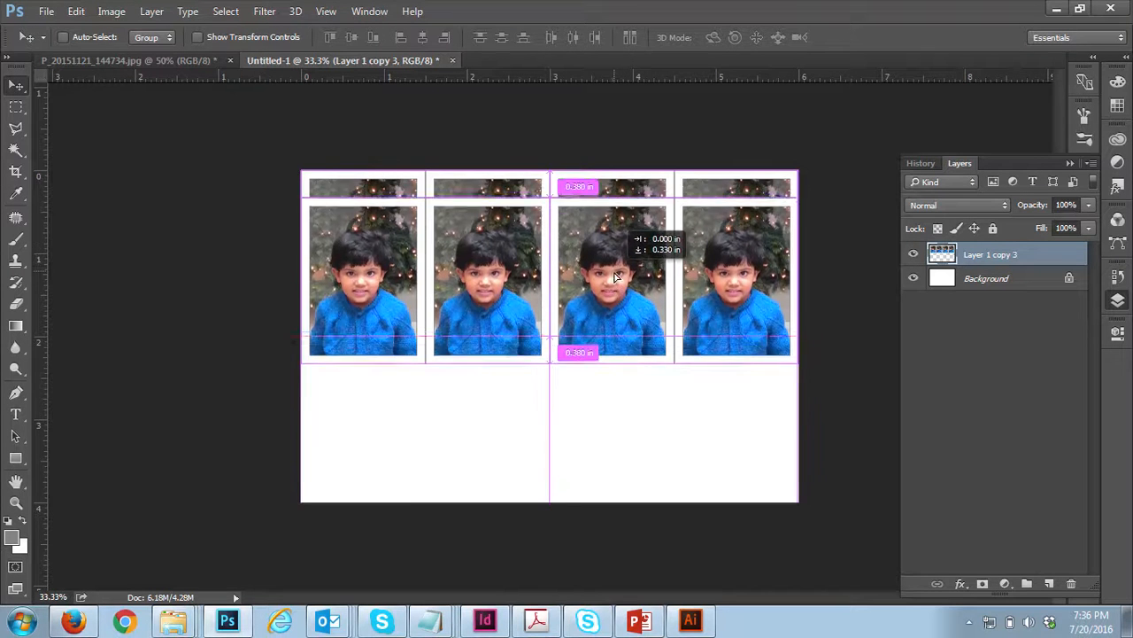
pyautogui.moveTo(611, 280); pyautogui.dragTo(611, 411)
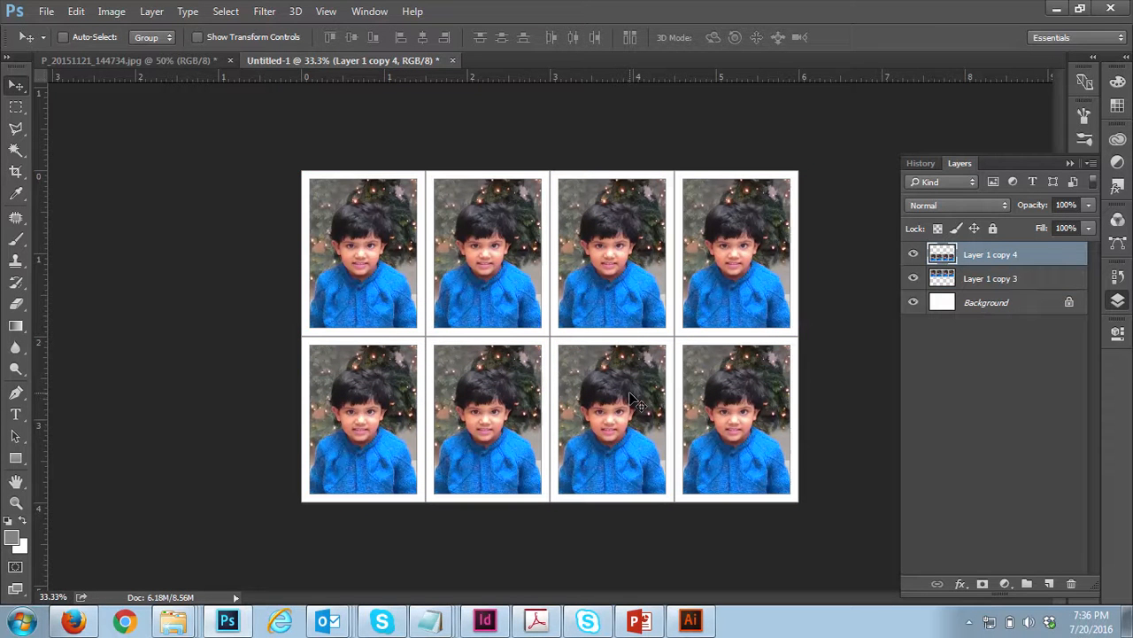
pyautogui.click(991, 278)
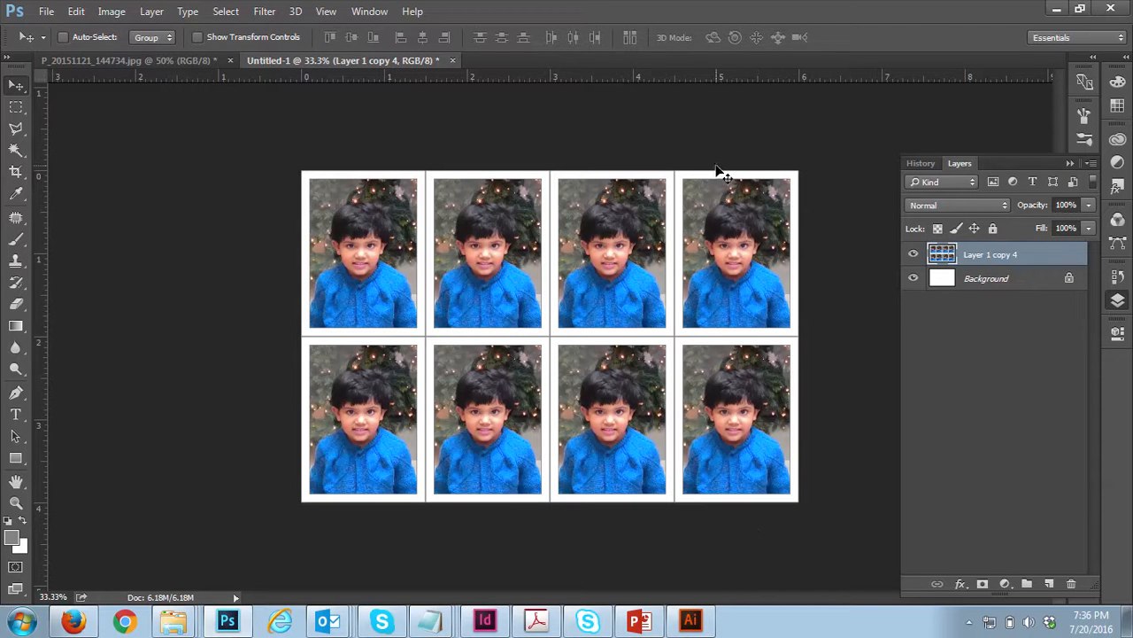
pyautogui.moveTo(460, 258)
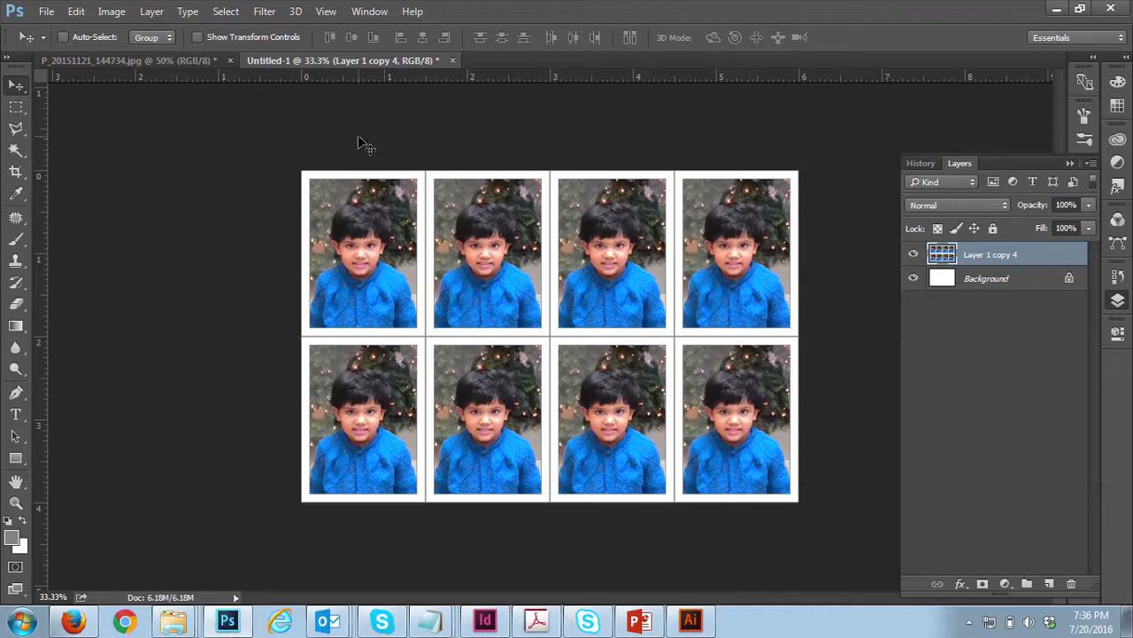
pyautogui.moveTo(647, 418)
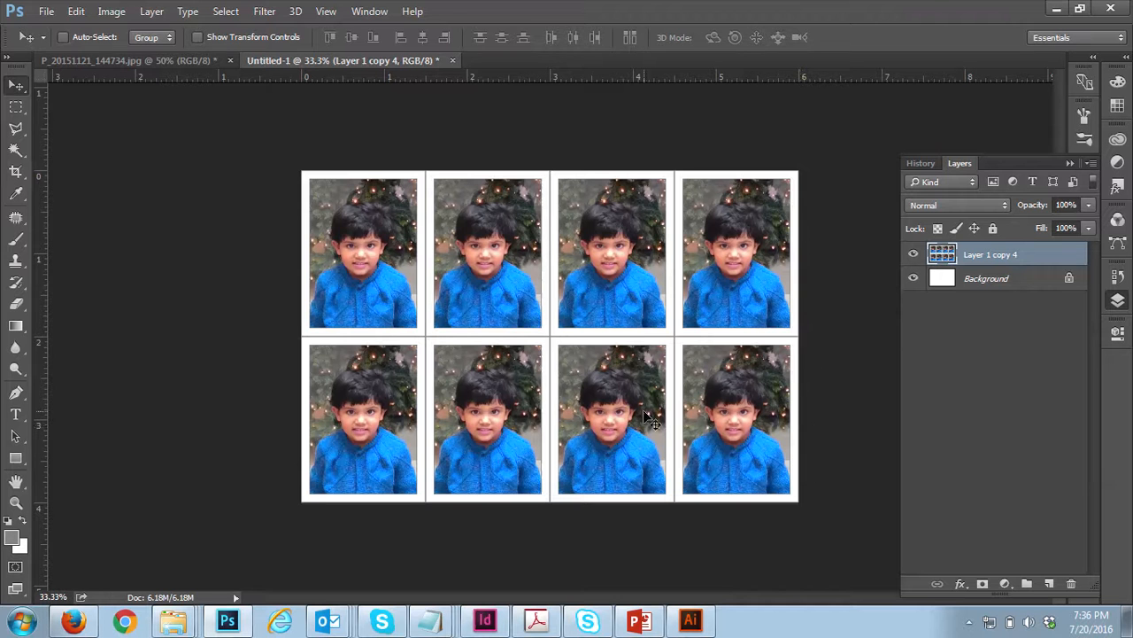
pyautogui.moveTo(576, 443)
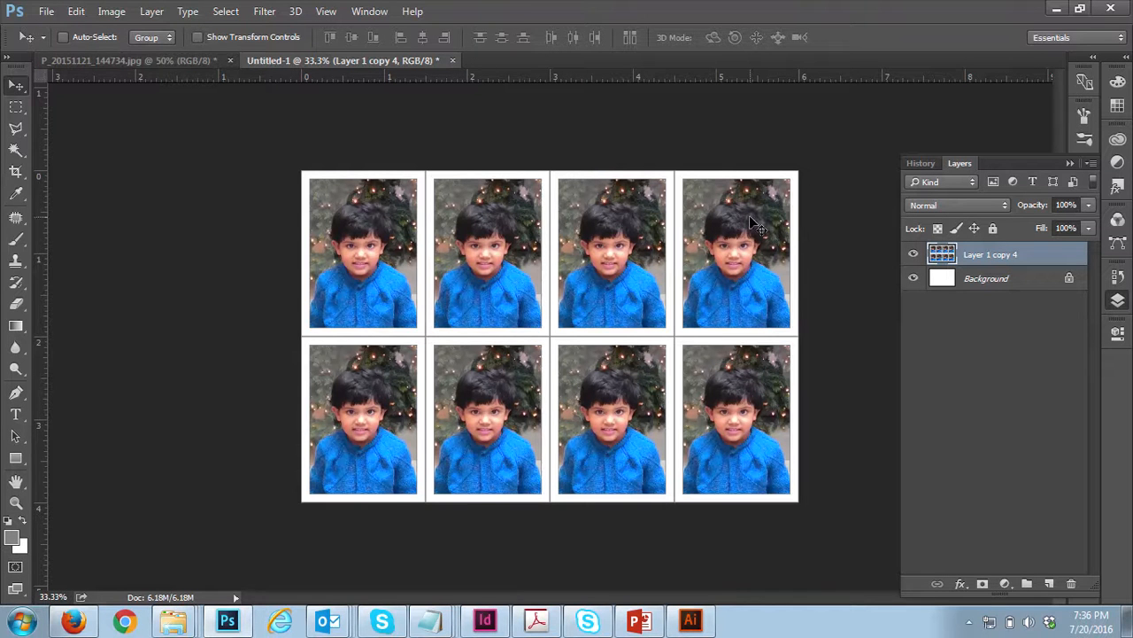
pyautogui.click(47, 11)
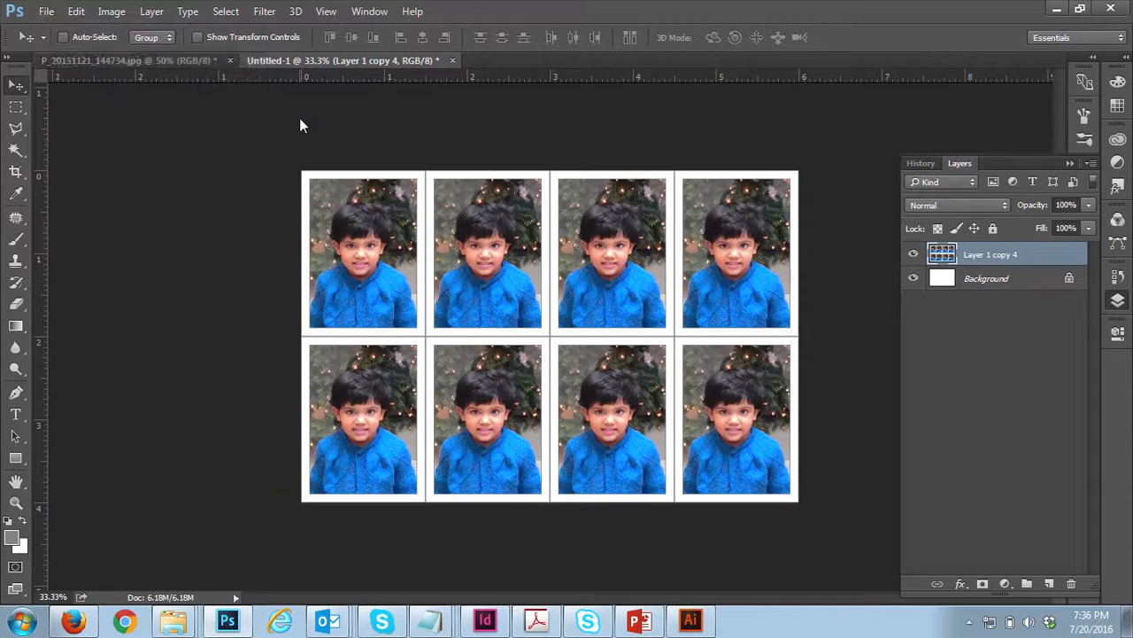
# Select the whole single passport photo and define it as a pattern named PP_01.
pyautogui.click(124, 60)
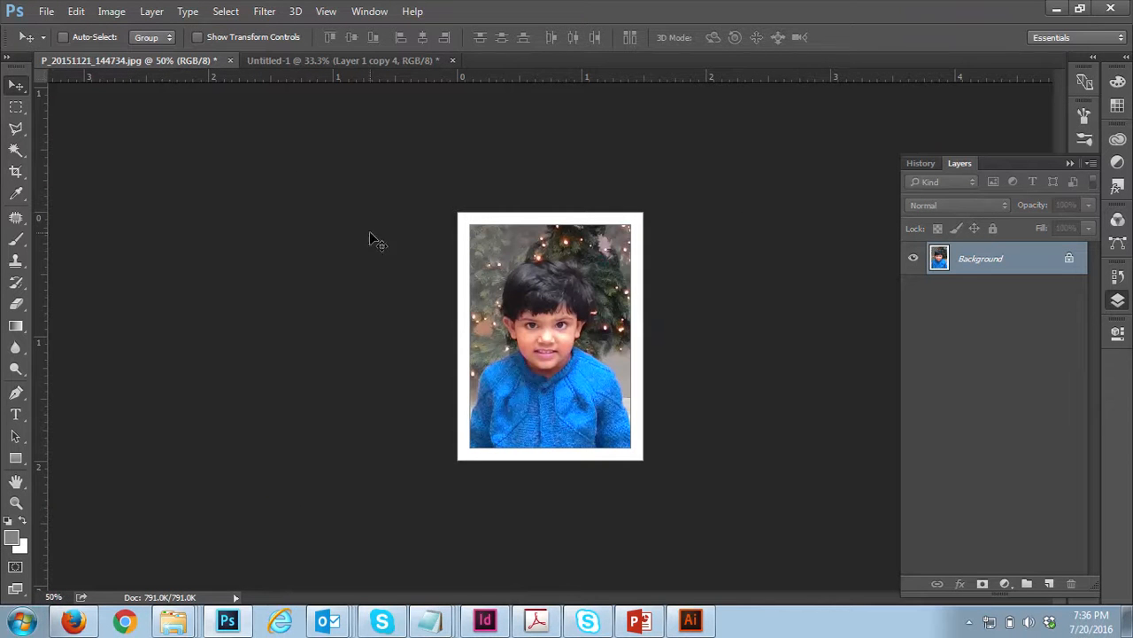
pyautogui.click(16, 106)
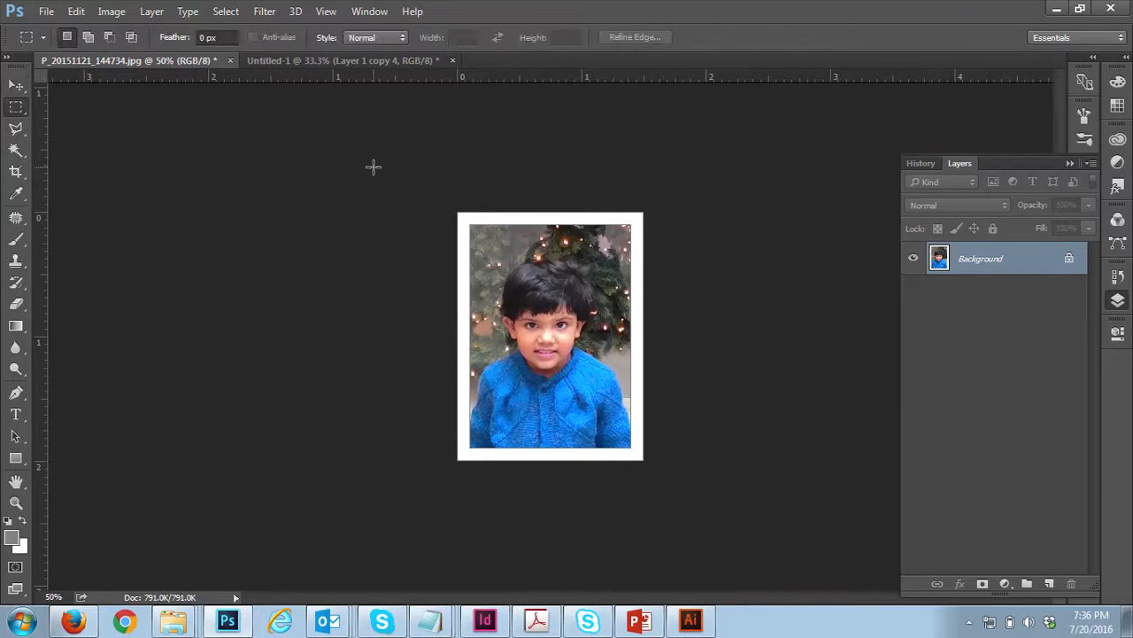
pyautogui.click(75, 11)
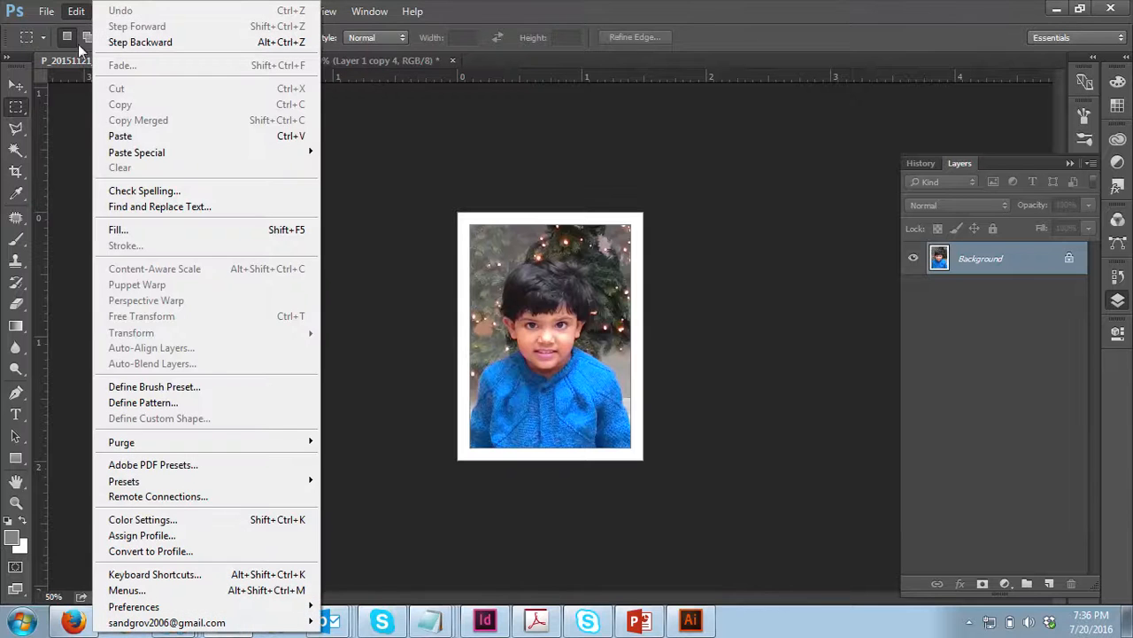
pyautogui.click(142, 402)
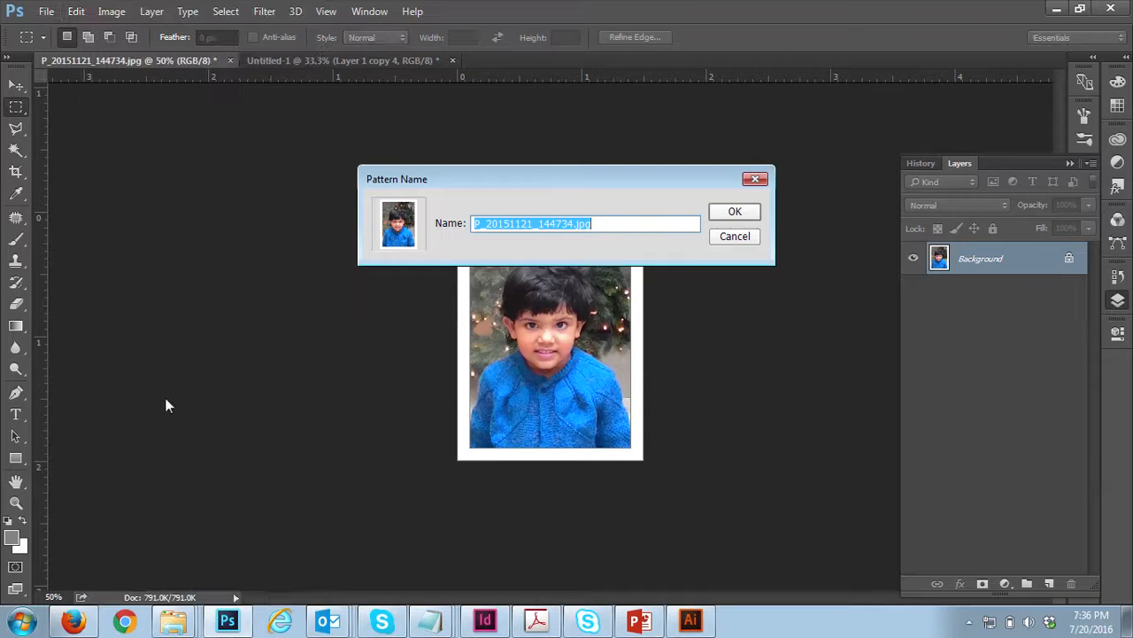
pyautogui.moveTo(571, 242)
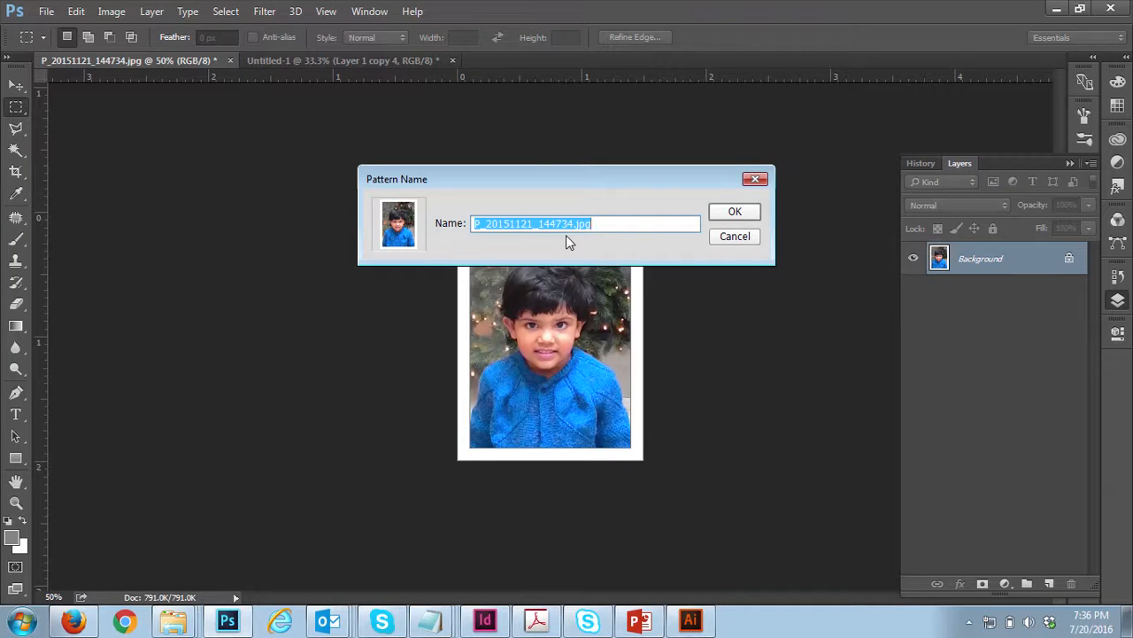
pyautogui.write('PP')
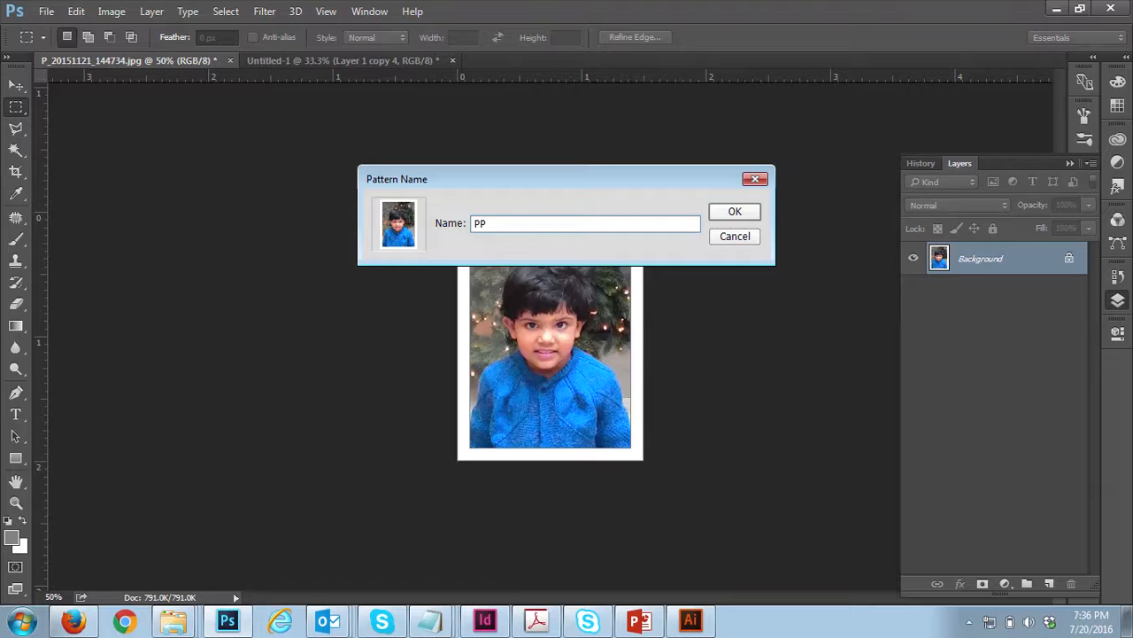
pyautogui.write('_01')
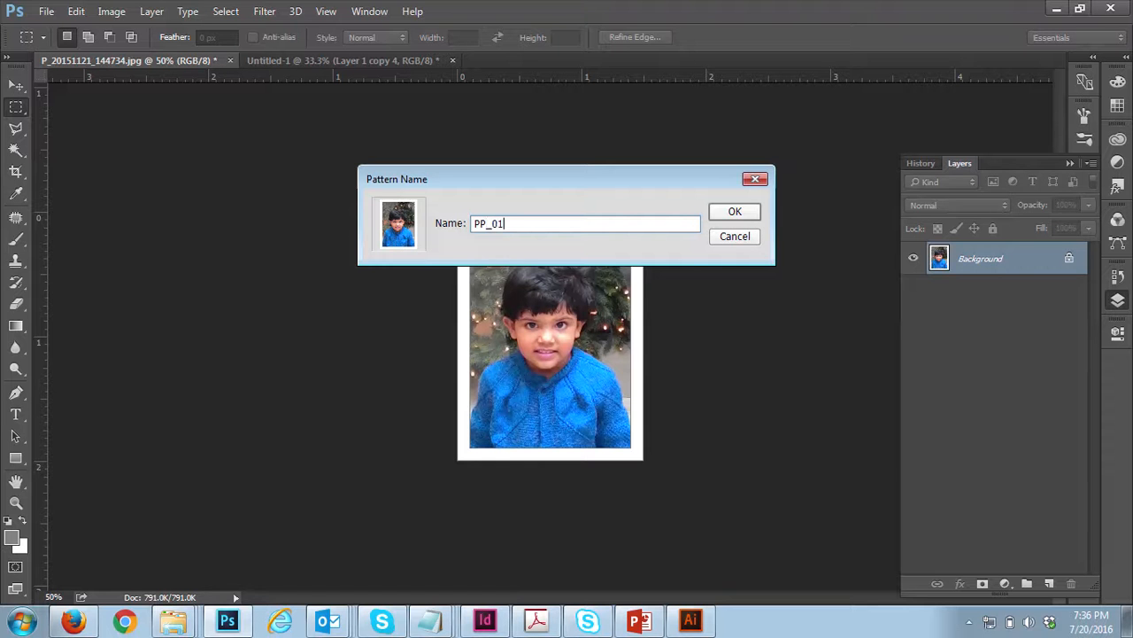
pyautogui.click(733, 211)
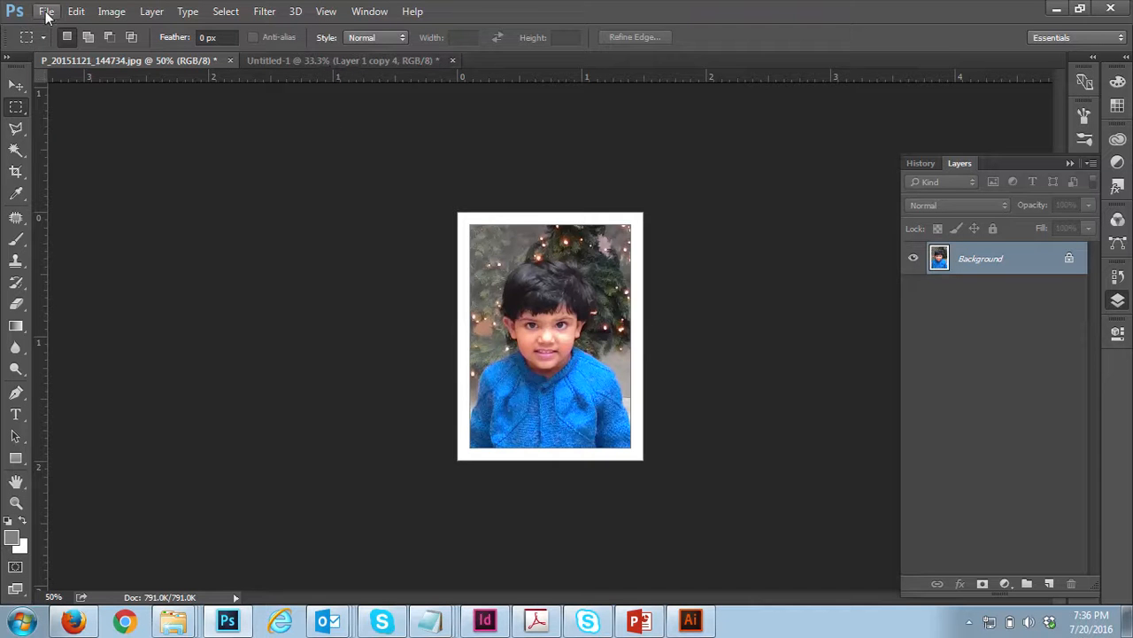
# Create a third blank Photo-preset Landscape 4x6 document at 300 ppi.
pyautogui.click(46, 10)
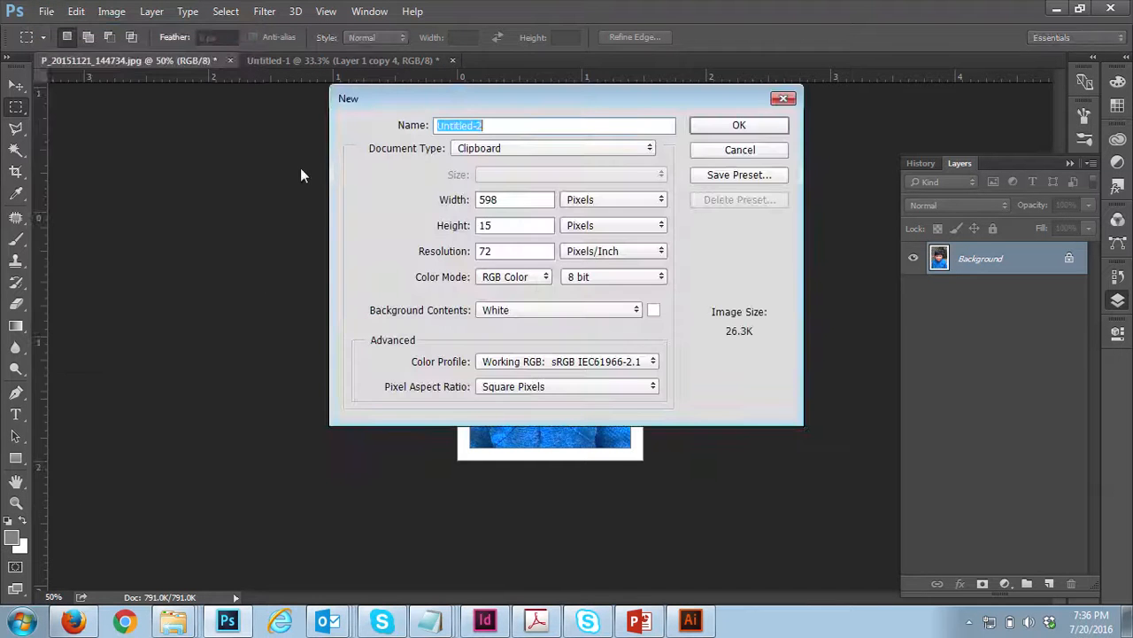
pyautogui.click(552, 148)
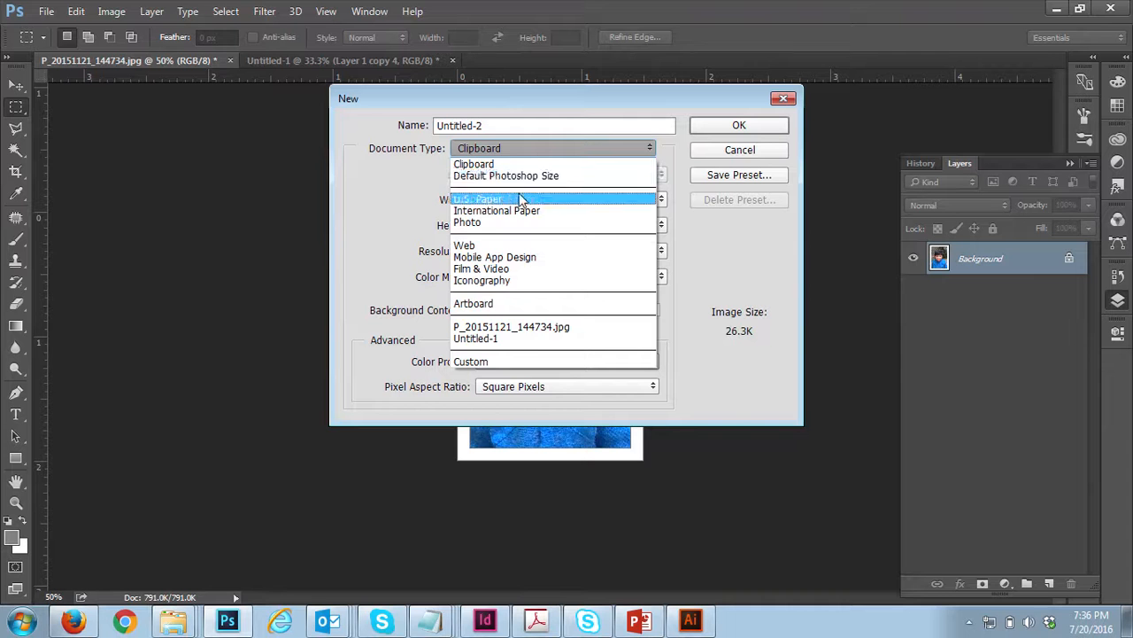
pyautogui.click(467, 221)
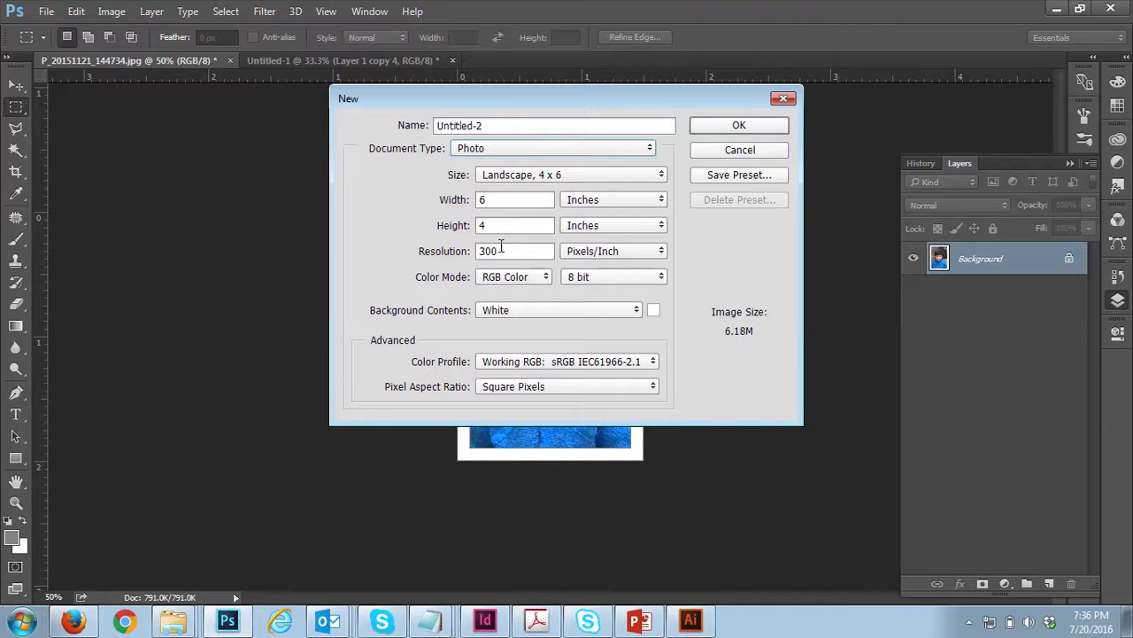
pyautogui.click(739, 124)
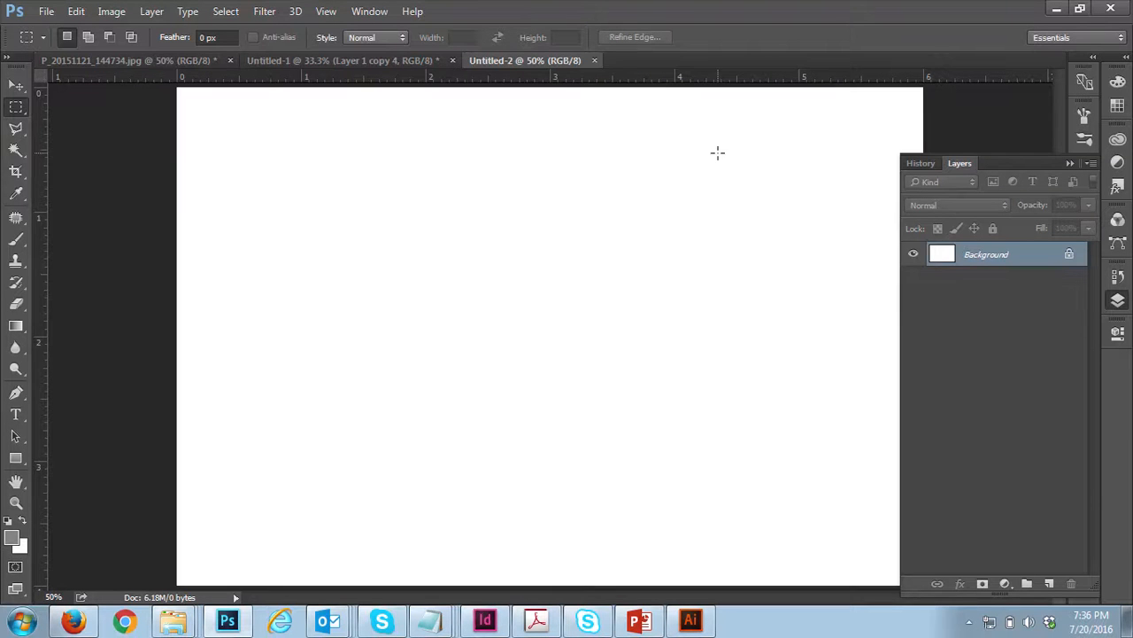
pyautogui.click(76, 10)
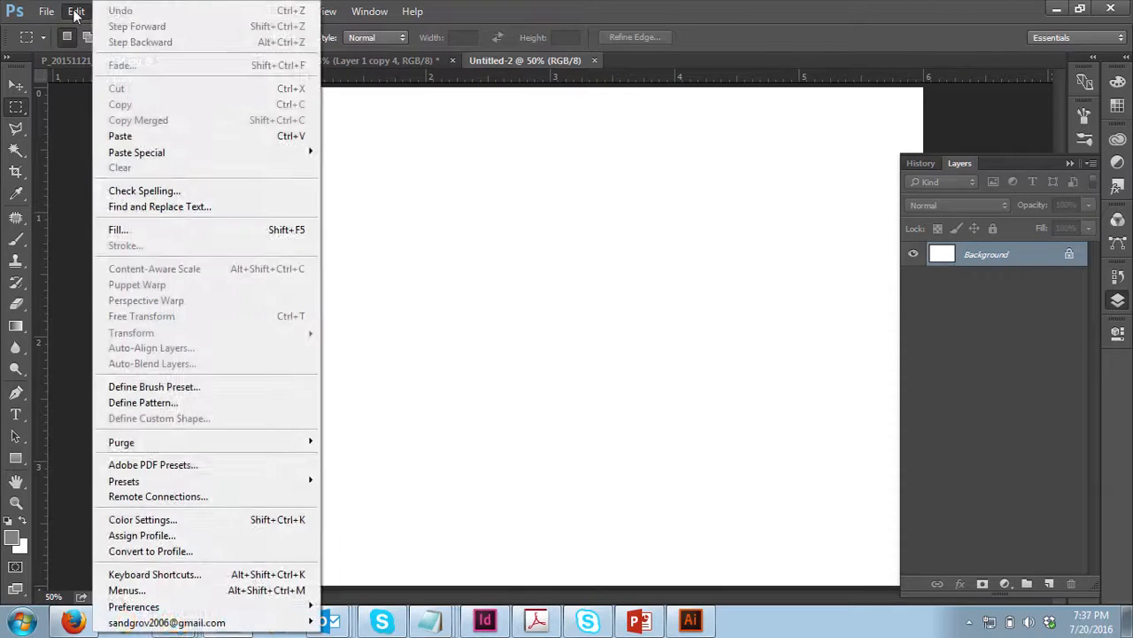
# Fill the blank sheet with the PP_01 pattern, tiling eight bordered portraits in two rows.
pyautogui.click(117, 230)
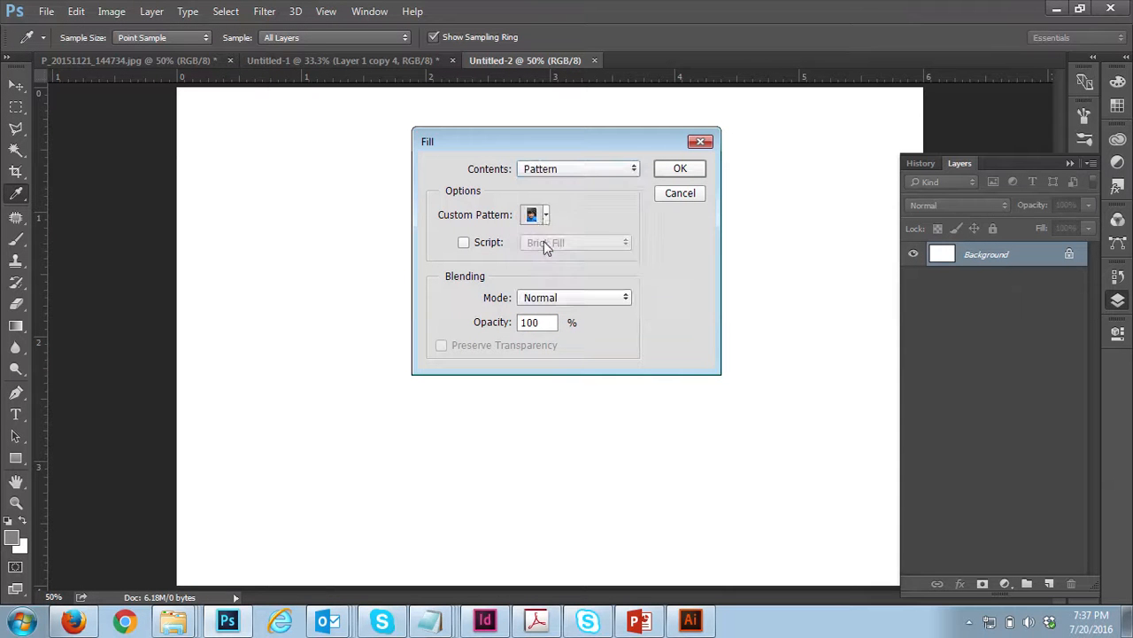
pyautogui.click(546, 215)
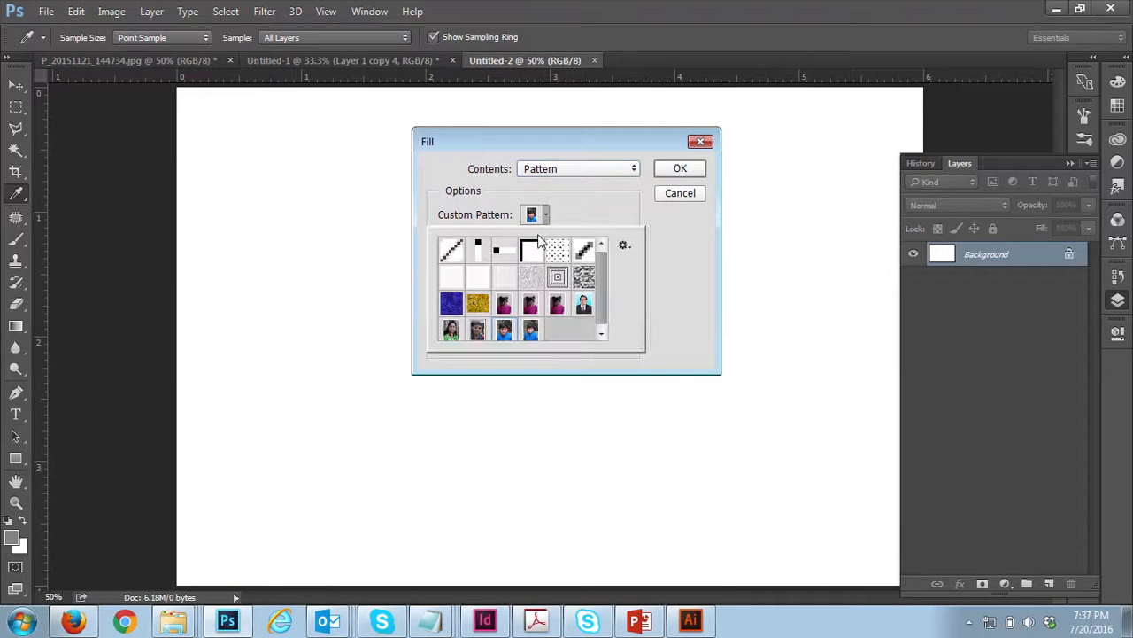
pyautogui.moveTo(549, 333)
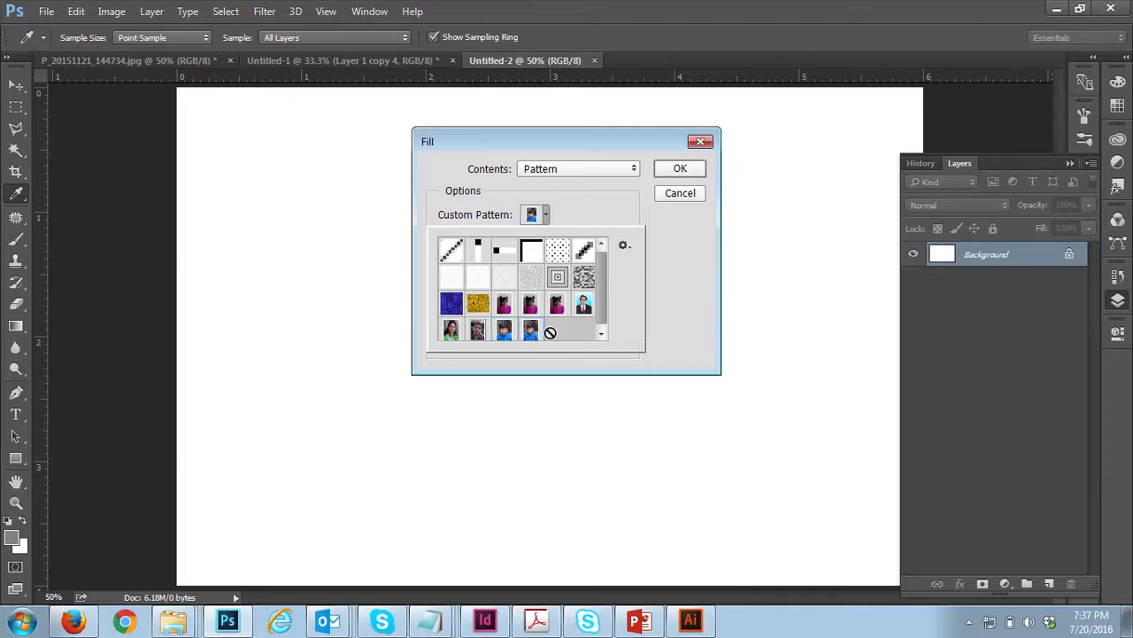
pyautogui.click(680, 169)
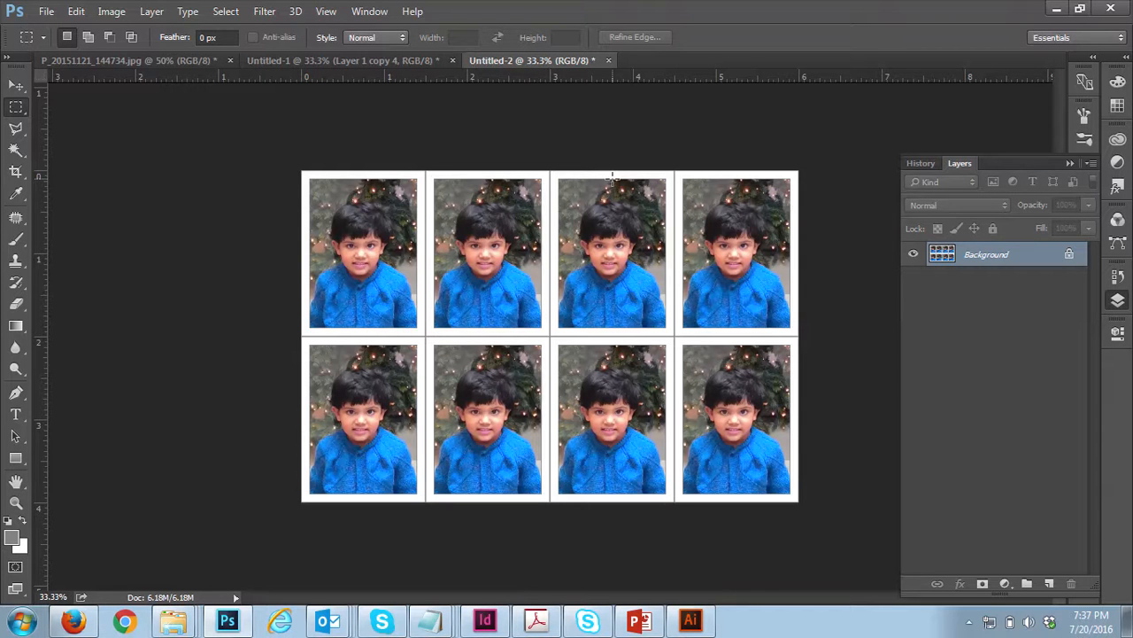
pyautogui.moveTo(629, 393)
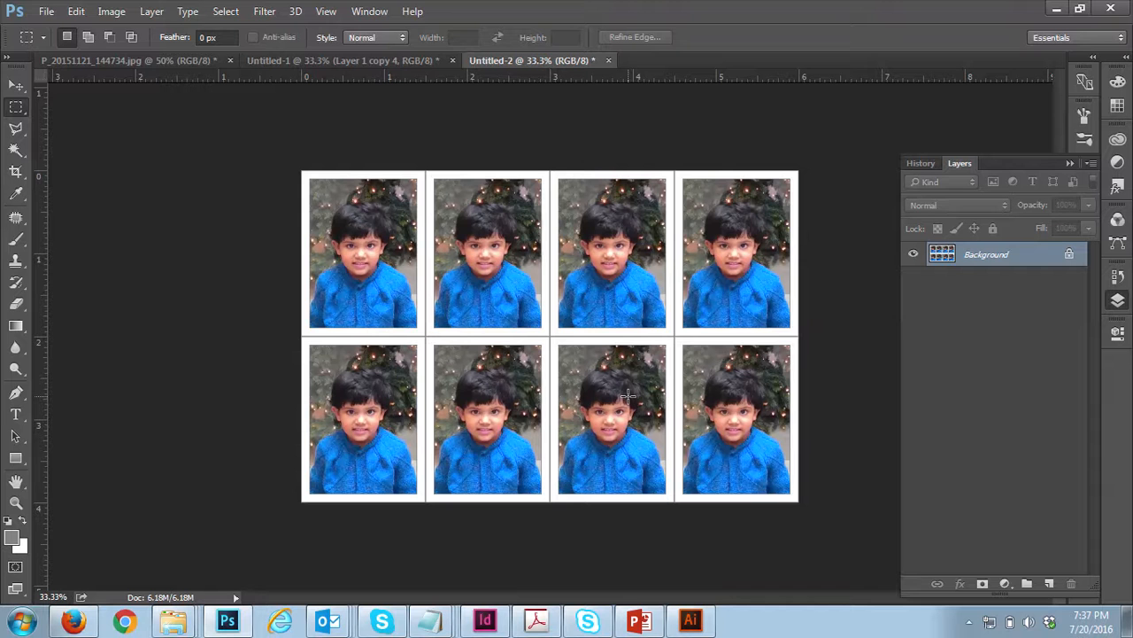